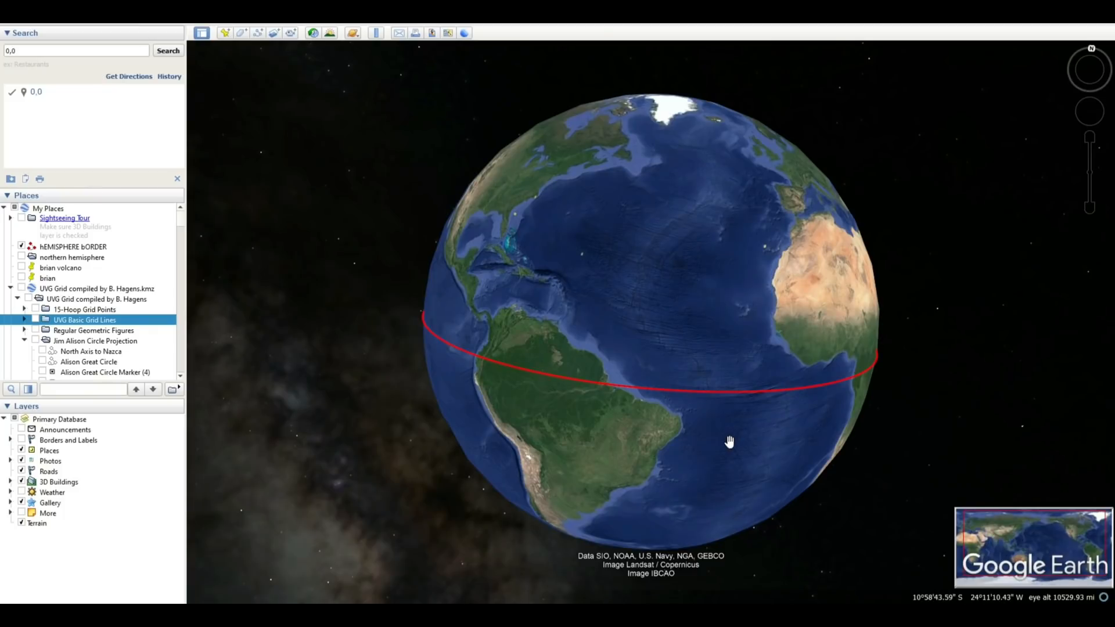
mouse_move(712, 474)
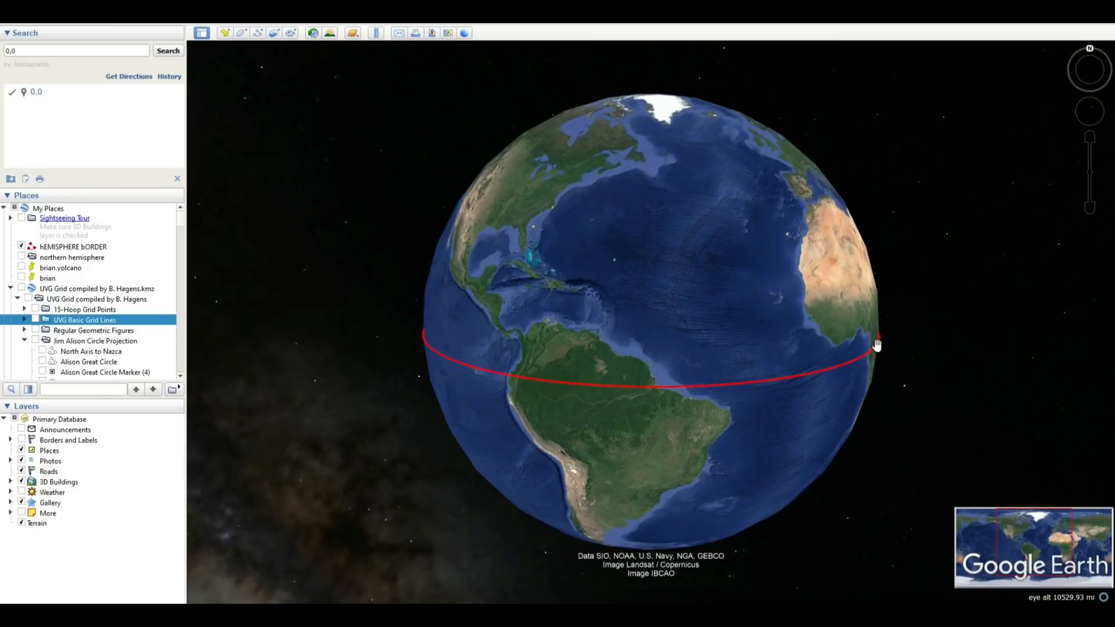
mouse_move(423, 346)
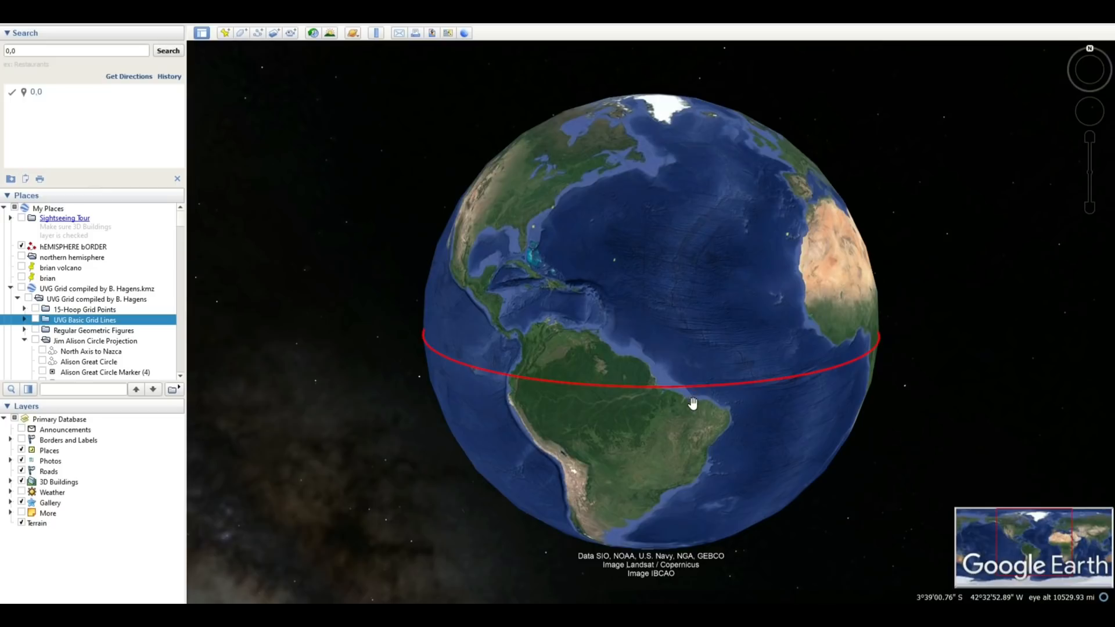
mouse_move(187, 312)
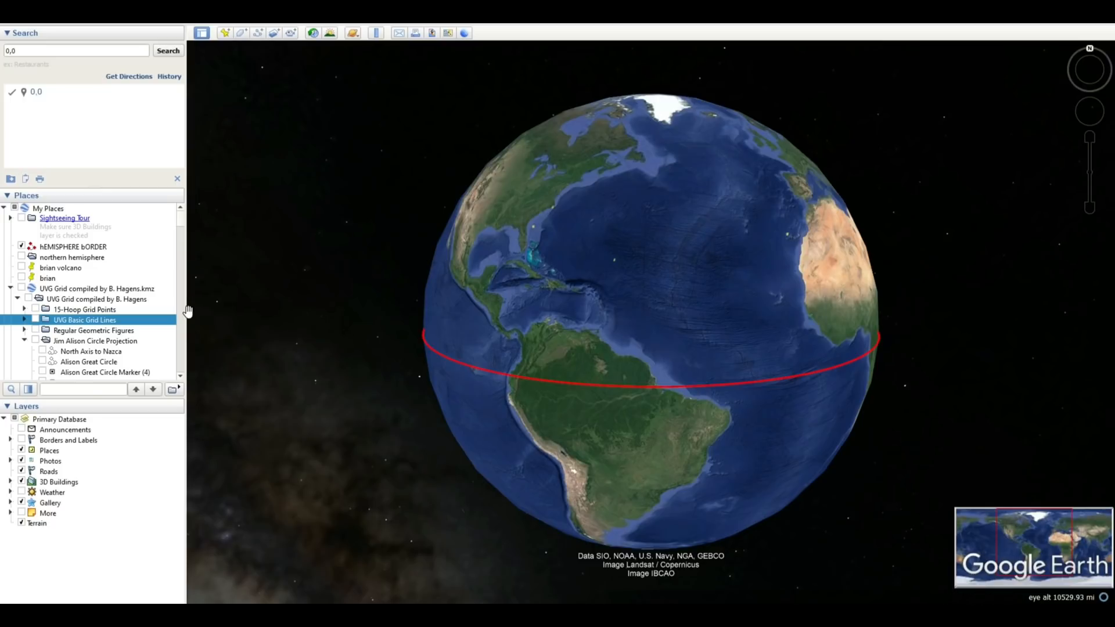
mouse_move(190, 315)
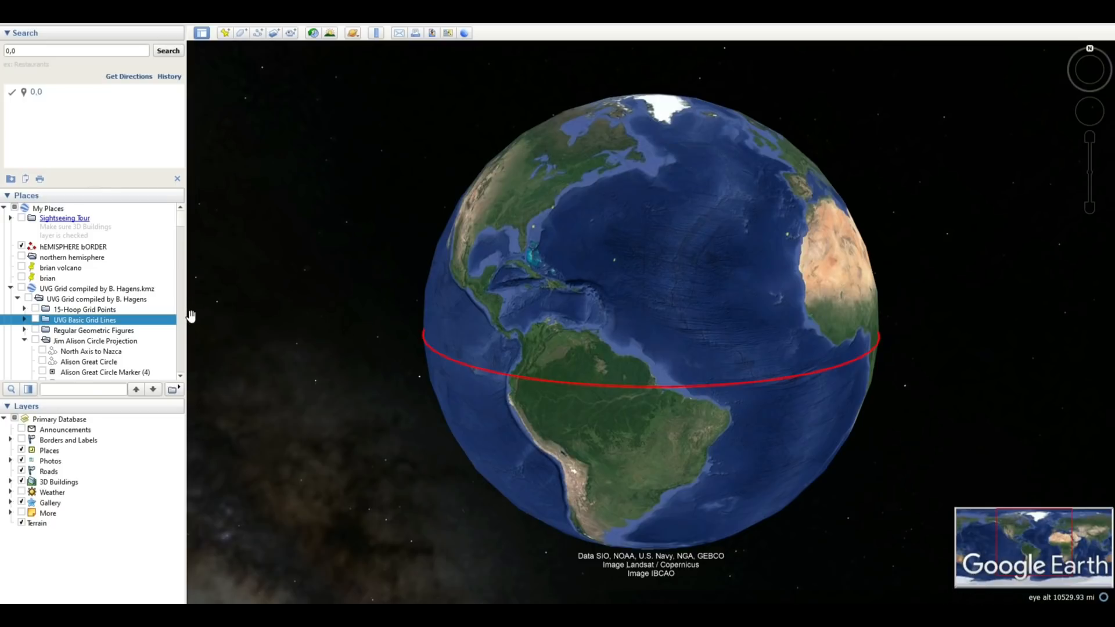
Turn on the 'UVG Grid compiled by B. Hagens' overlay and zoom out to view it
click(21, 288)
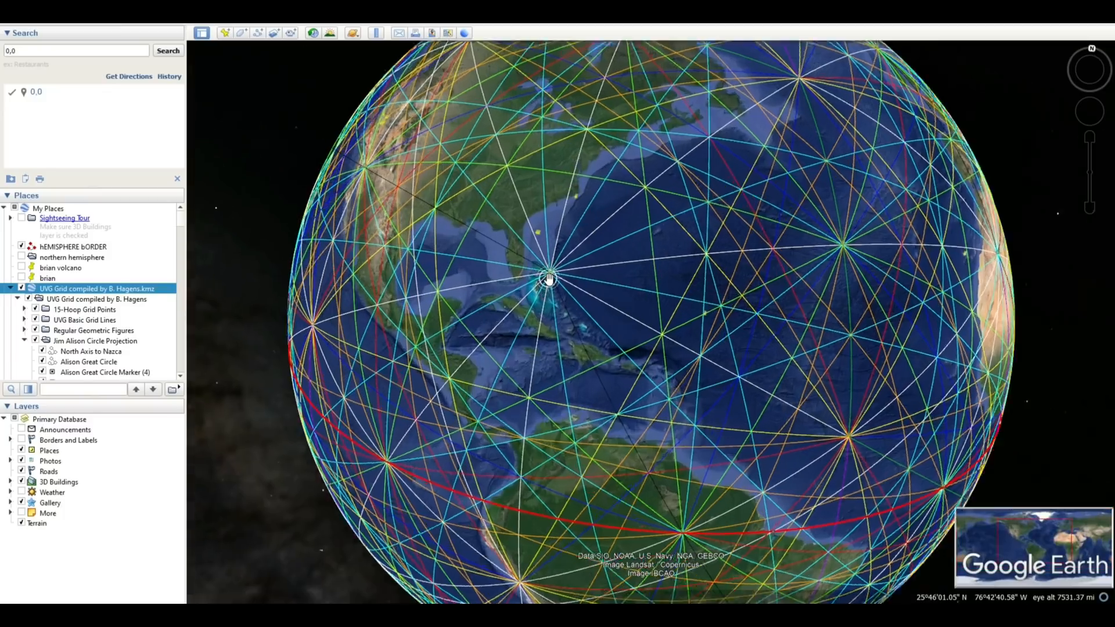
scroll(down, 3)
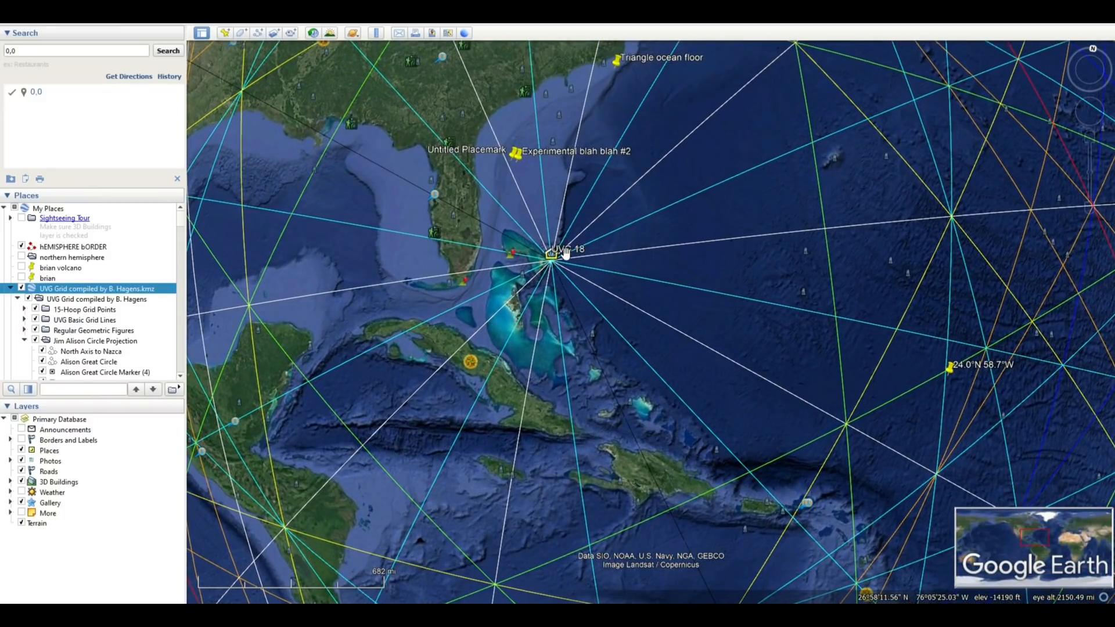
scroll(down, 3)
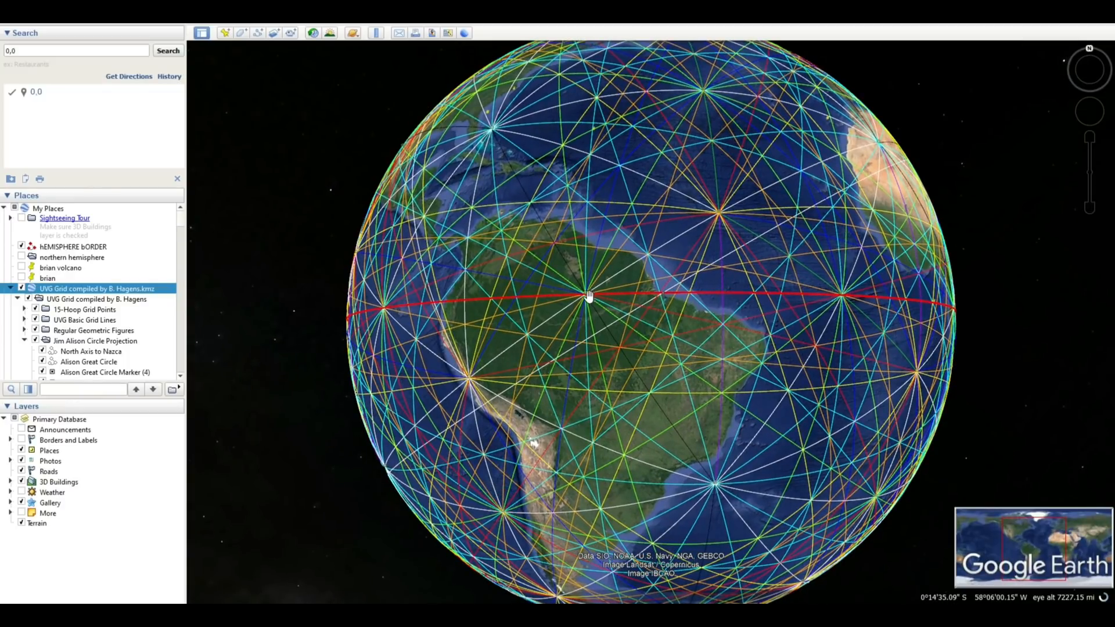
mouse_move(829, 277)
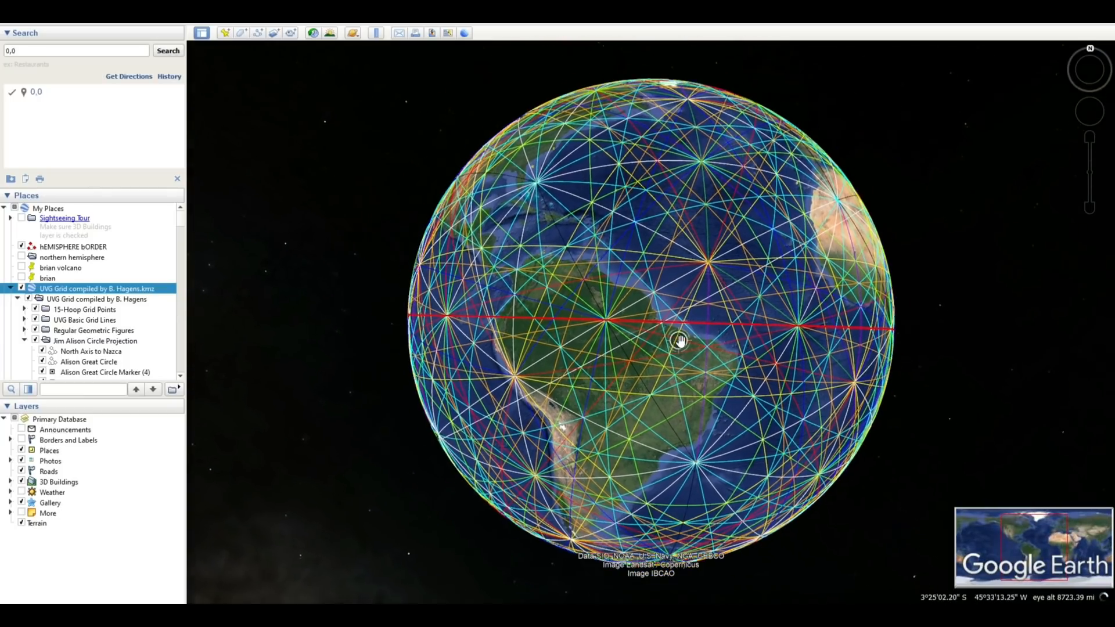
Hide the full UVG grid and show only the UVG Basic Grid Lines subfolder
click(22, 288)
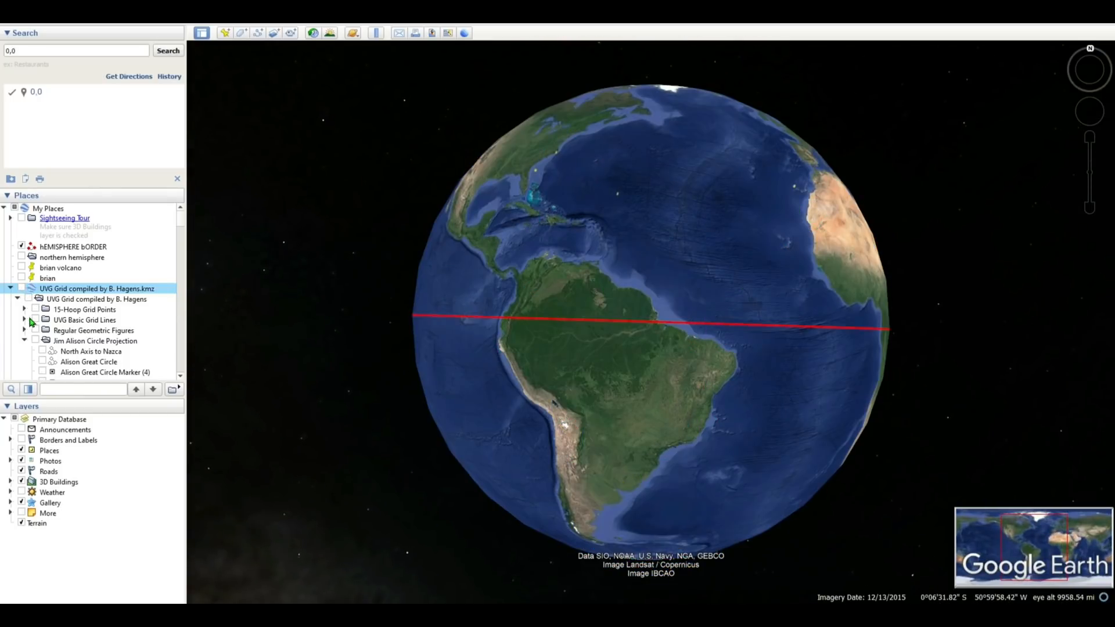
click(21, 320)
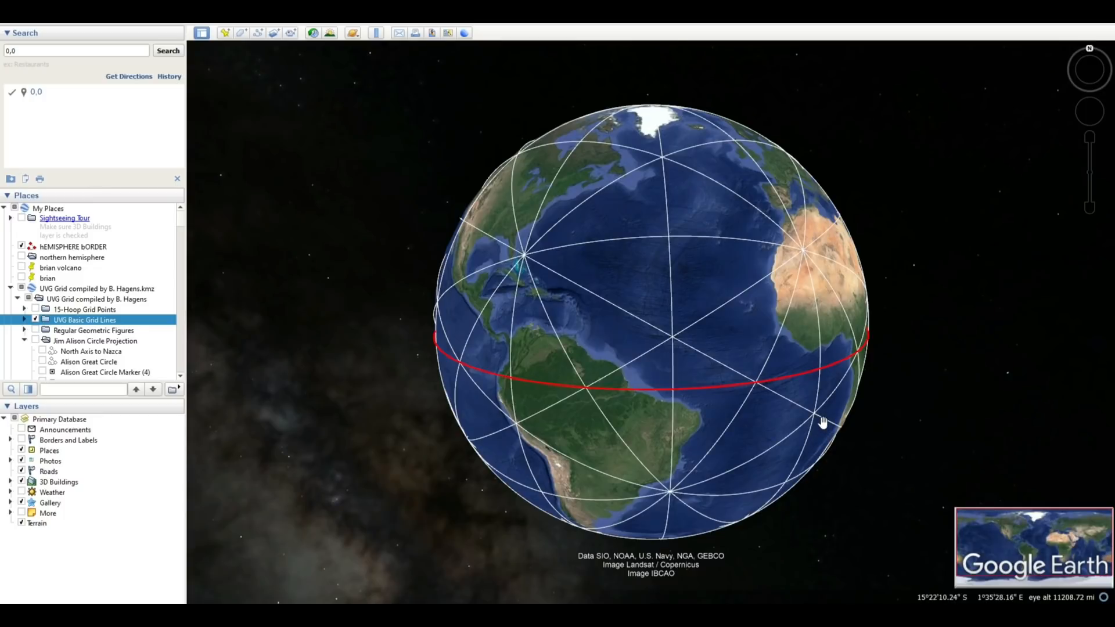
mouse_move(593, 417)
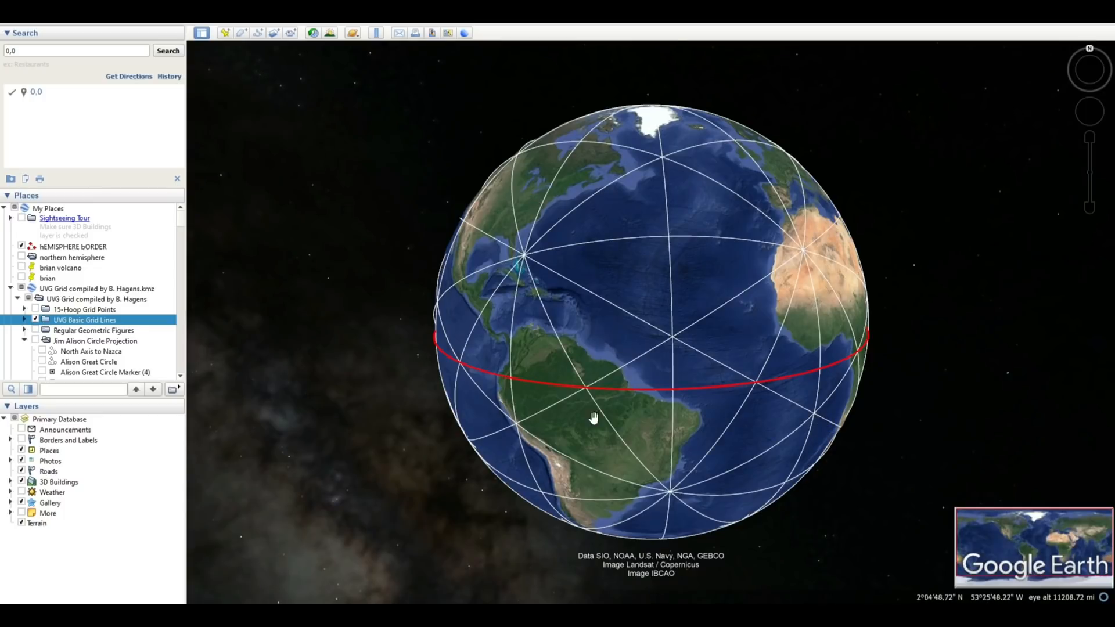
mouse_move(875, 307)
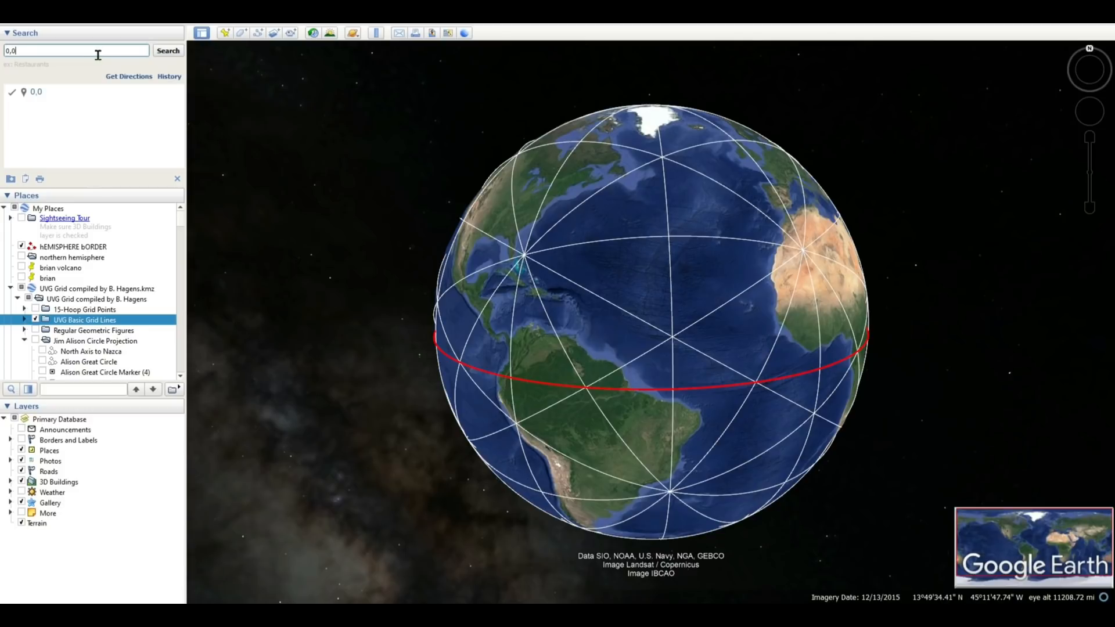
Search 0,0 to fly to where the red grid lines cross the seafloor
click(167, 50)
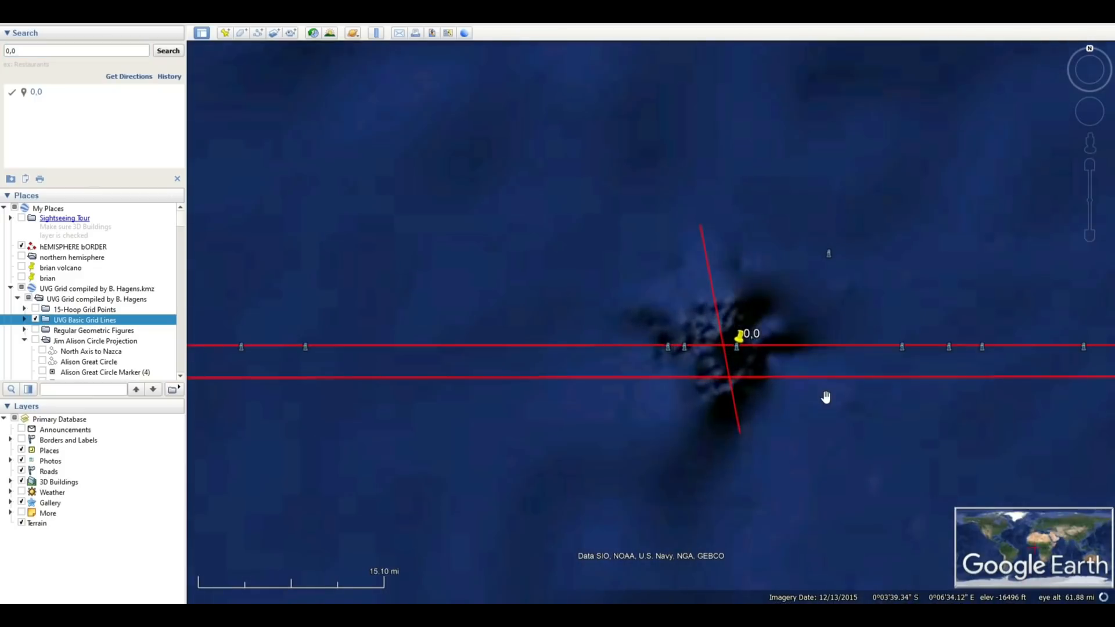
mouse_move(702, 260)
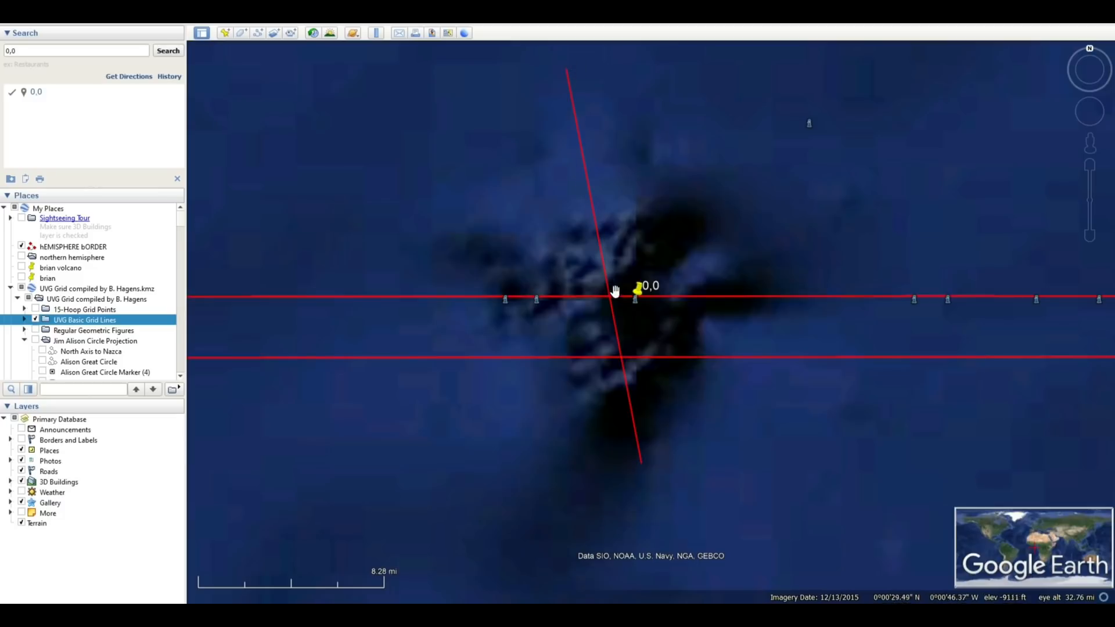
Use the Ruler to trace the tilted red line at 0,0, about 17.75 miles
click(376, 33)
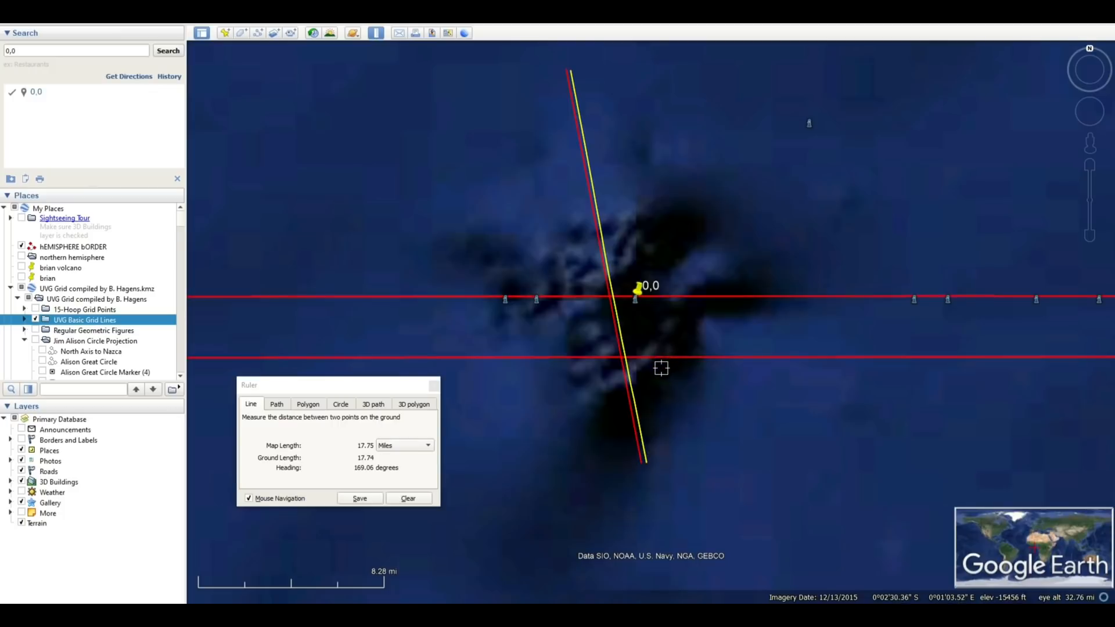
mouse_move(626, 304)
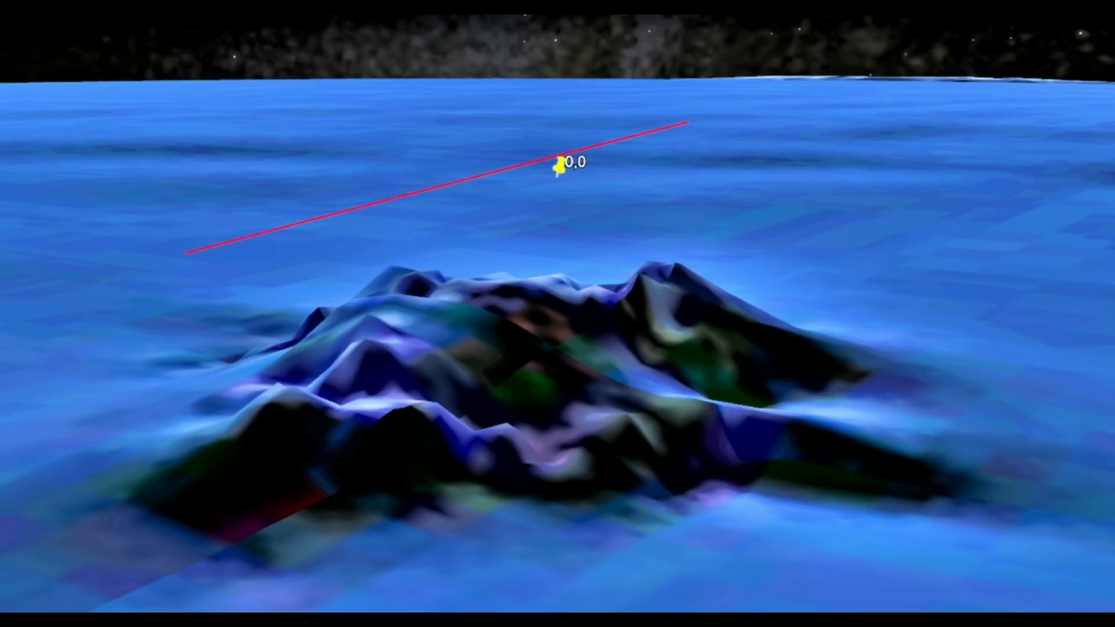
mouse_move(411, 368)
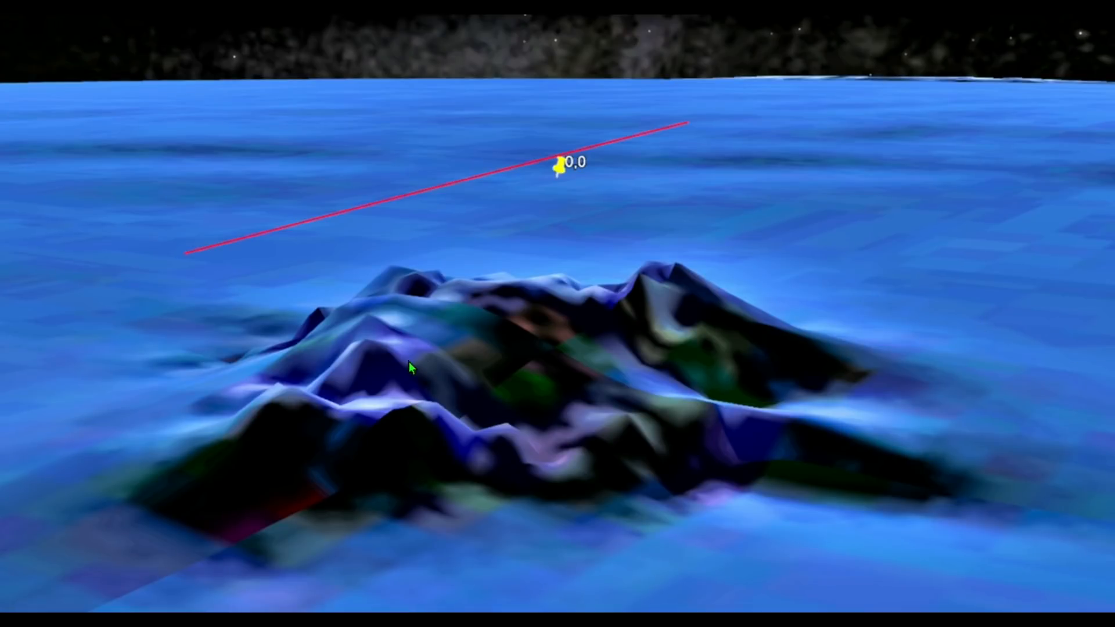
mouse_move(822, 241)
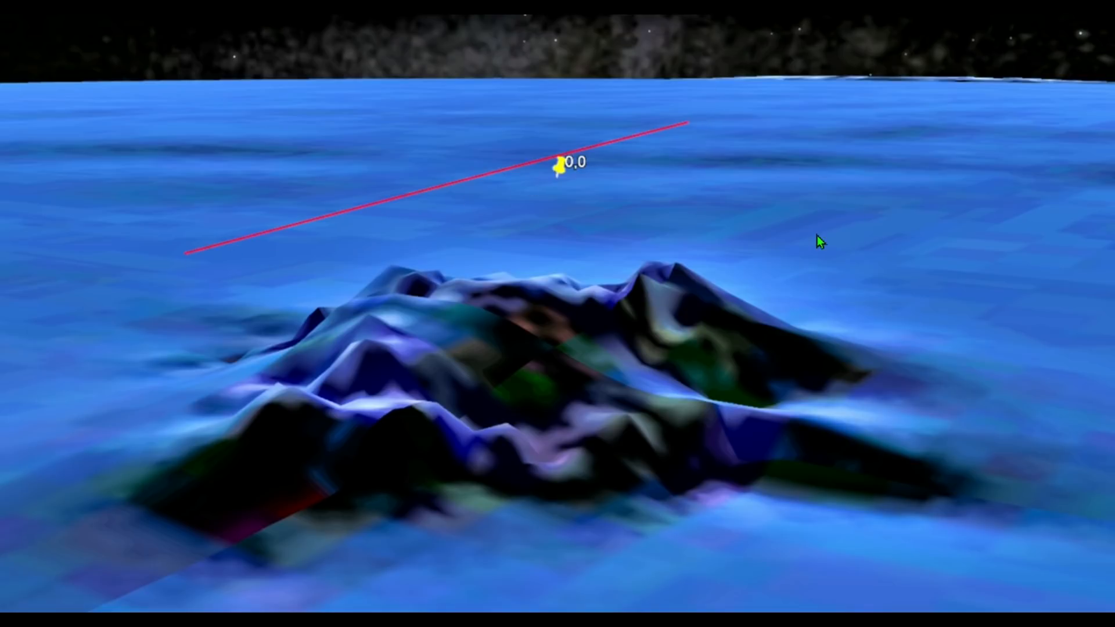
mouse_move(900, 418)
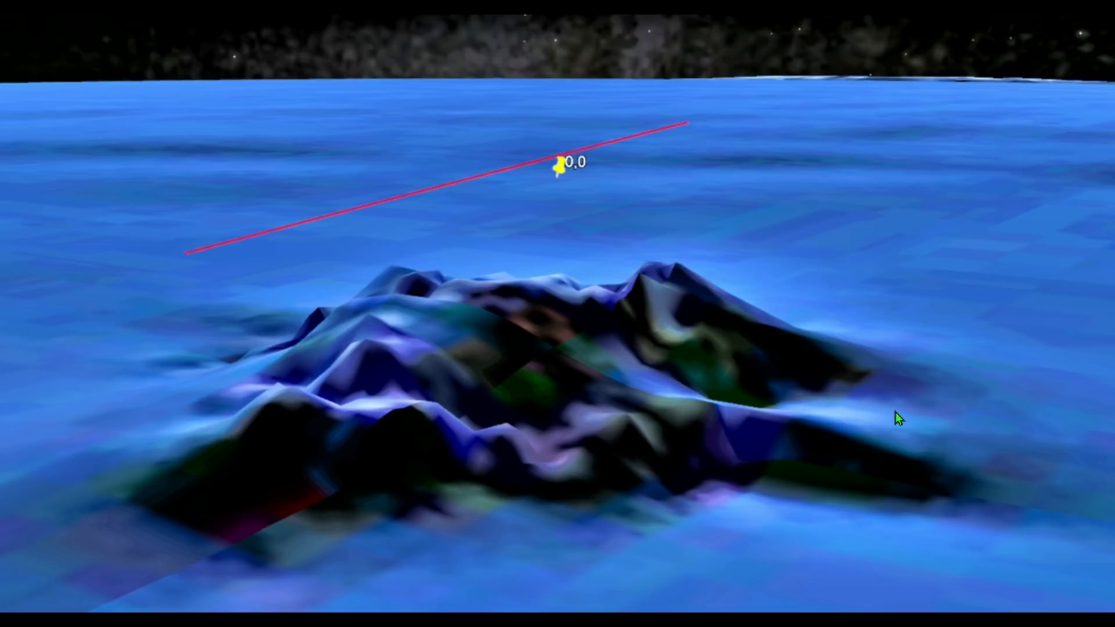
mouse_move(434, 529)
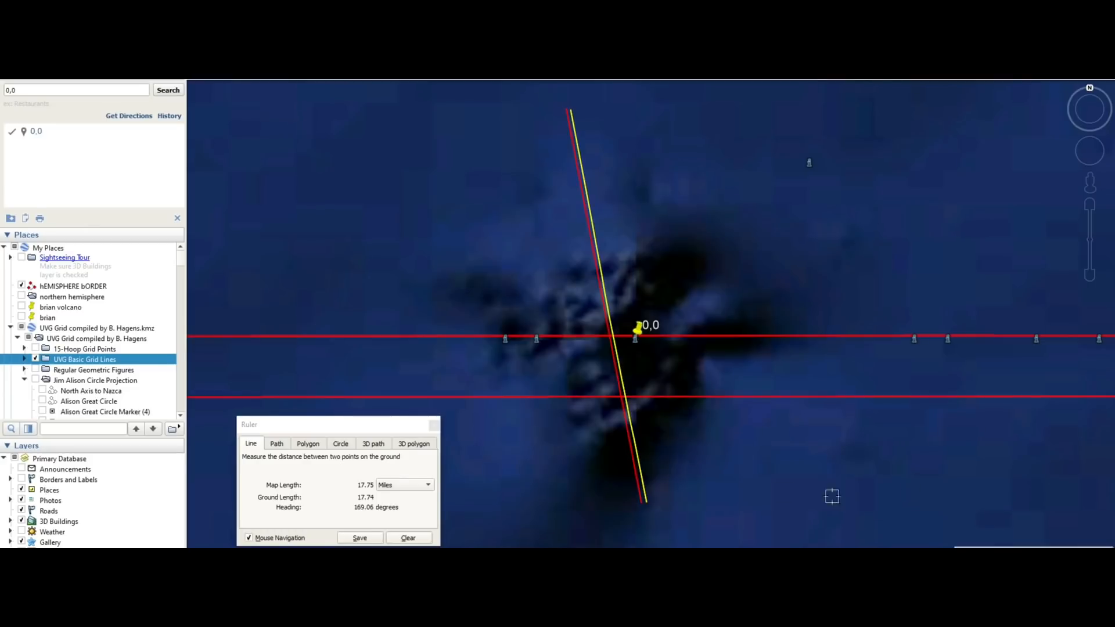
mouse_move(539, 355)
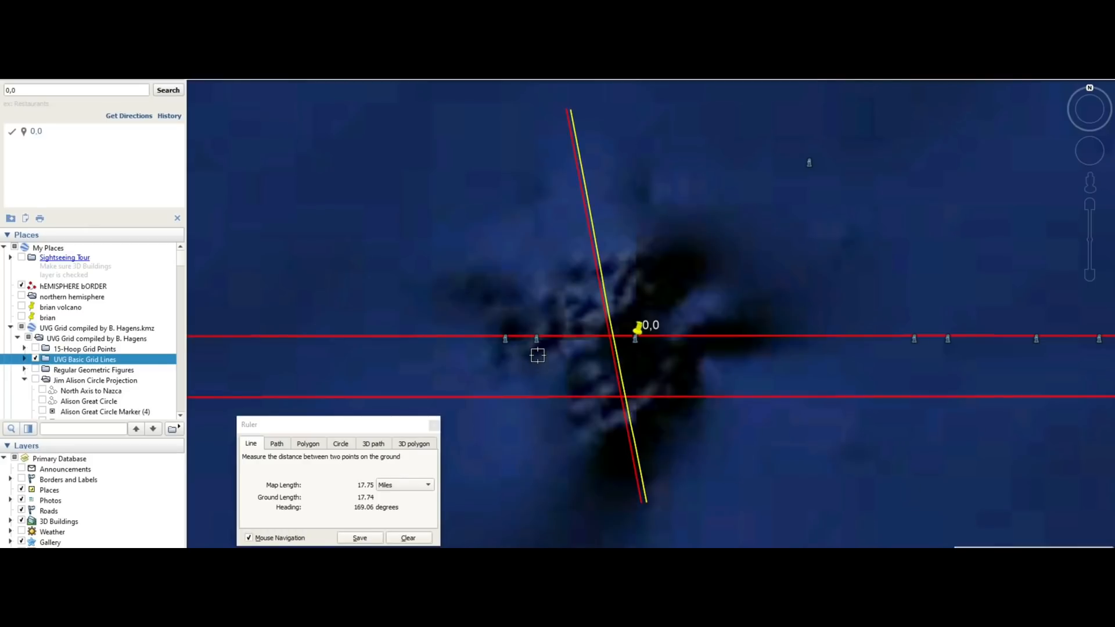
mouse_move(802, 389)
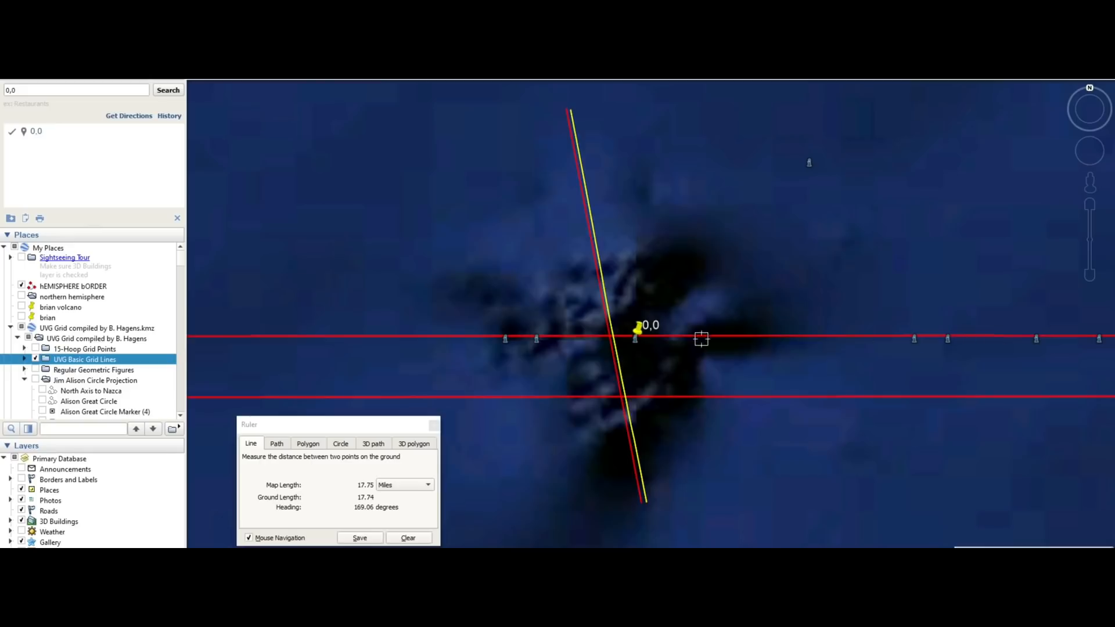
mouse_move(944, 350)
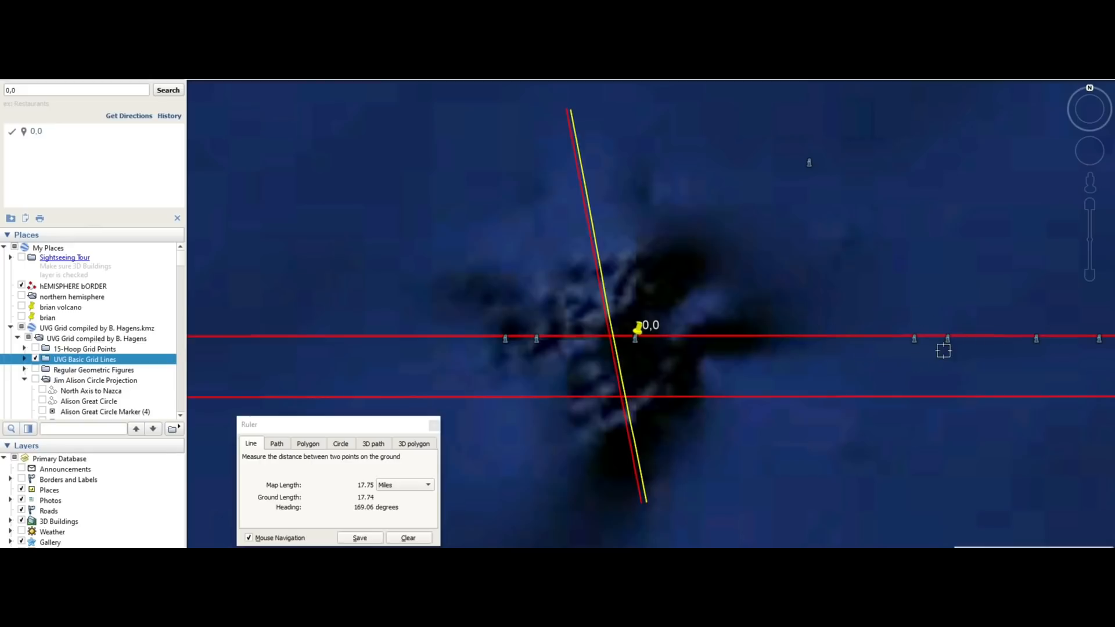
mouse_move(505, 372)
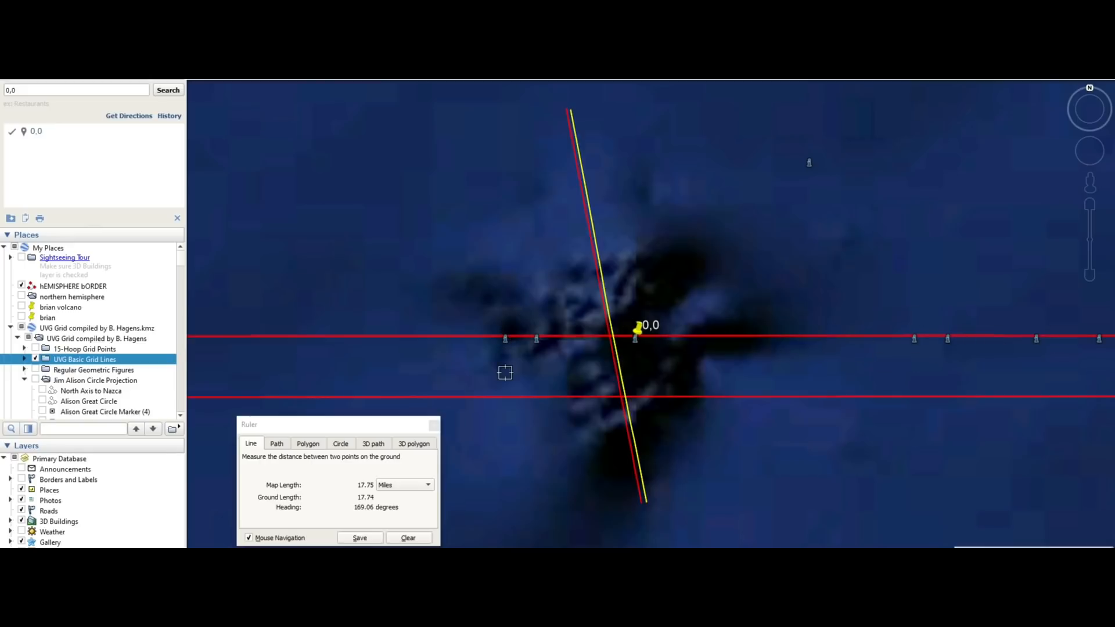
Close the Ruler measurement, leaving the 0,0 marker, red lines and Gallery icons
click(434, 425)
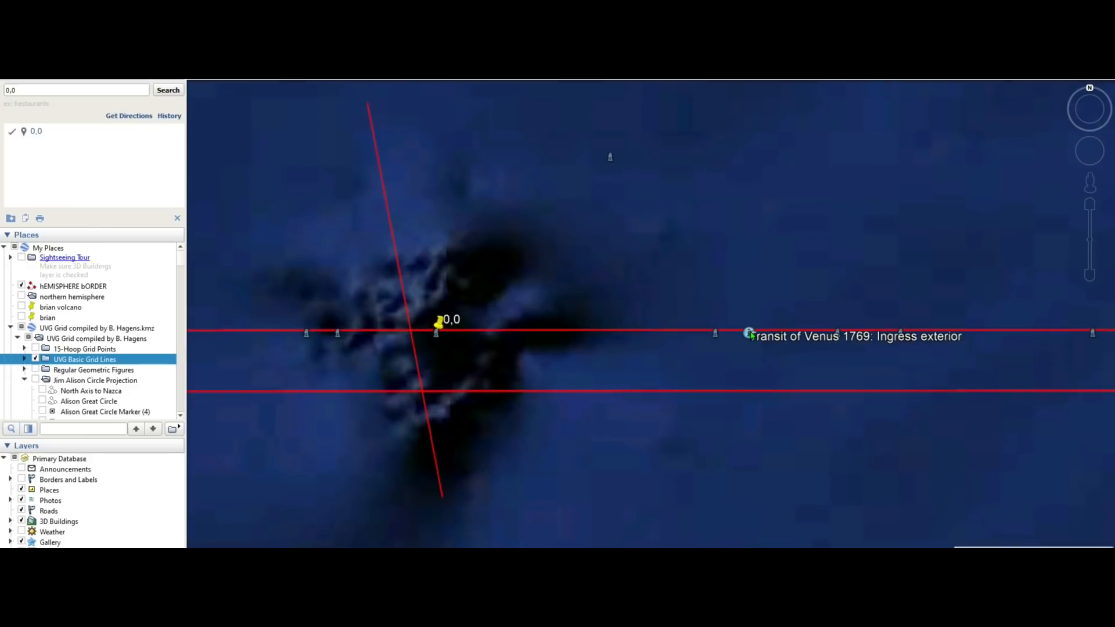
mouse_move(768, 351)
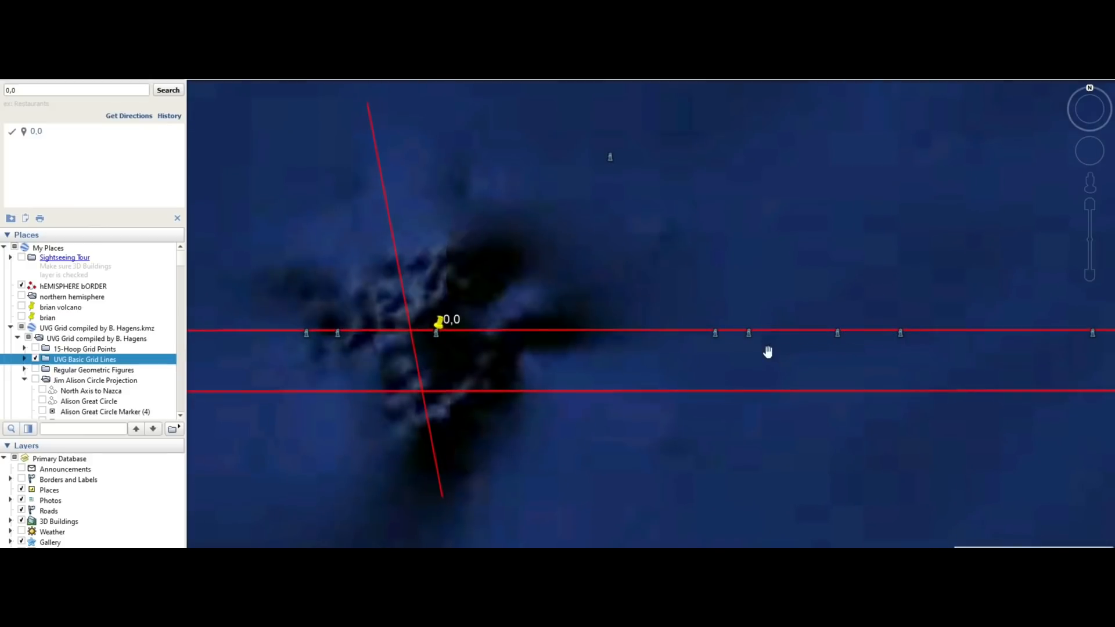
mouse_move(292, 372)
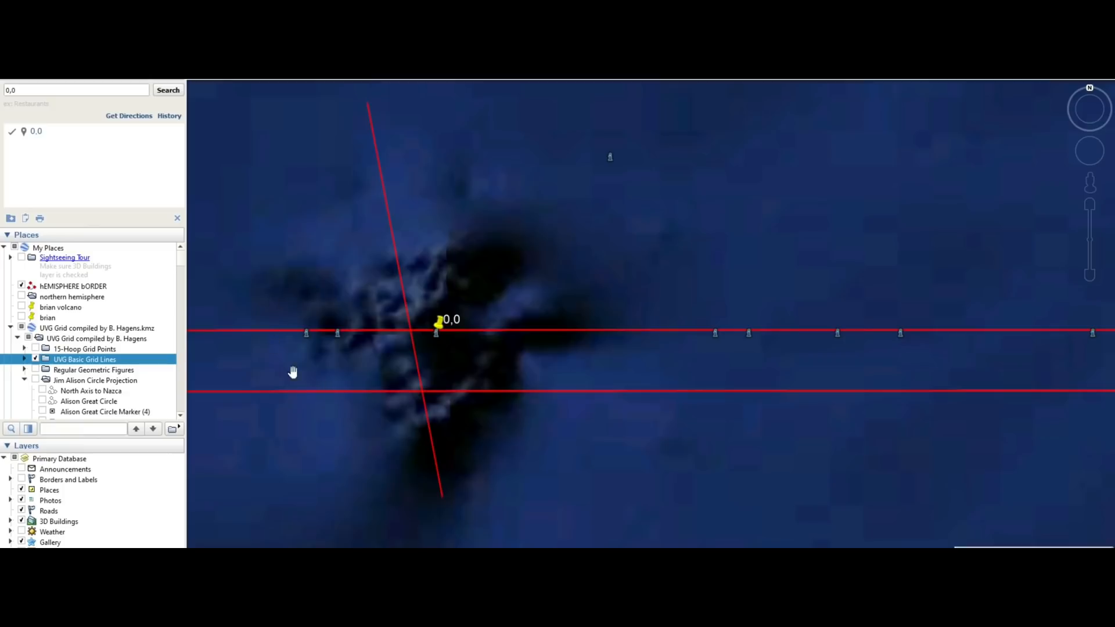
mouse_move(439, 349)
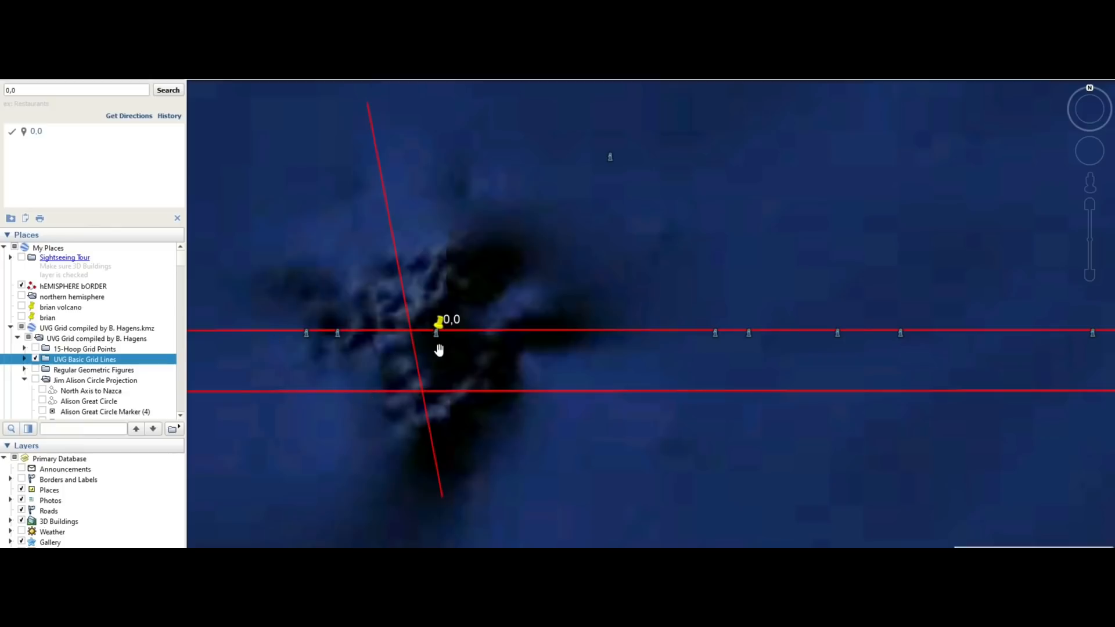
mouse_move(438, 333)
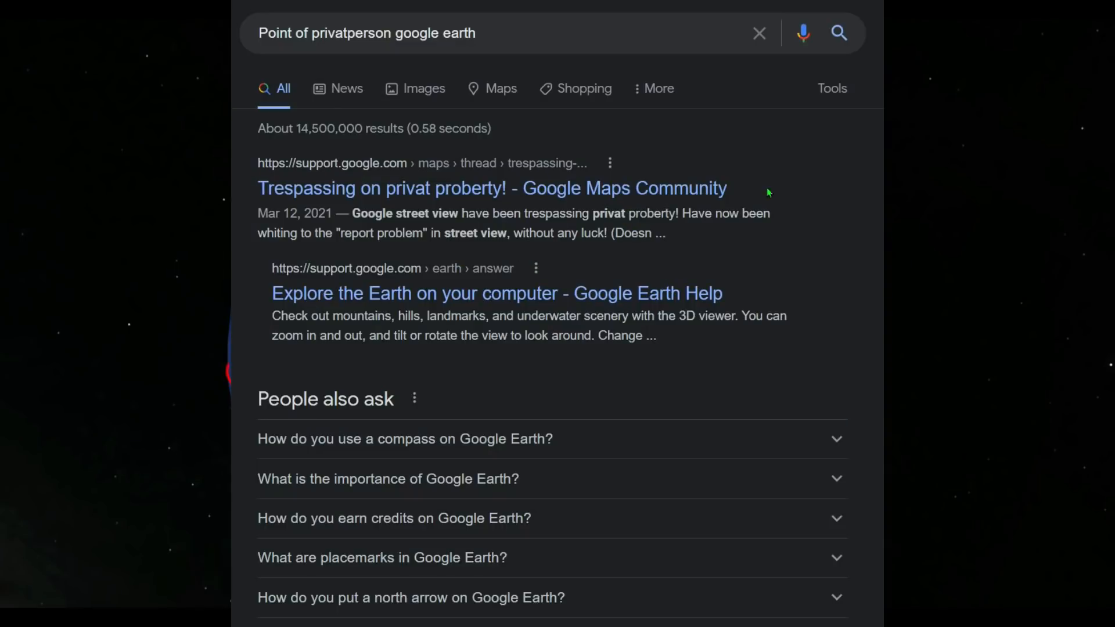
mouse_move(575, 232)
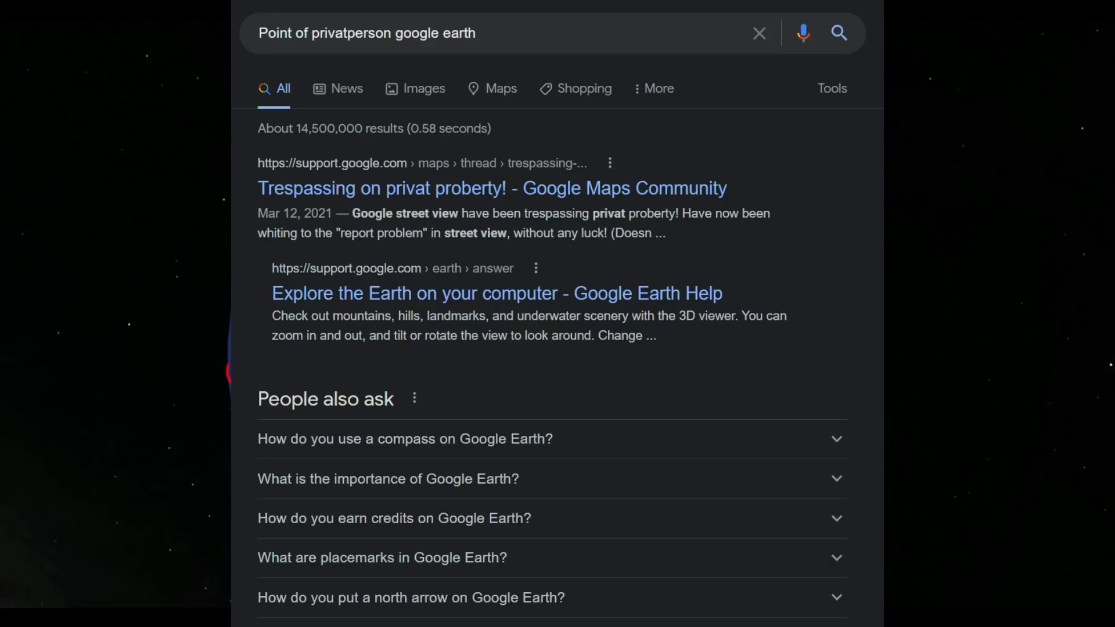
Scroll through the search results for 'Point of privatperson google earth'
scroll(down, 3)
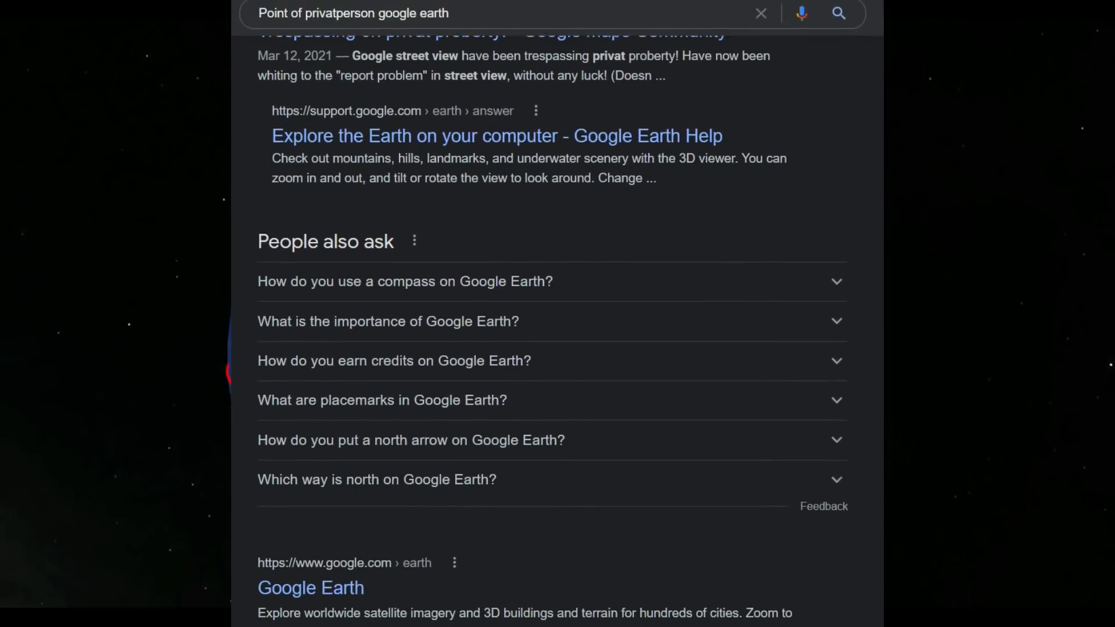
scroll(down, 3)
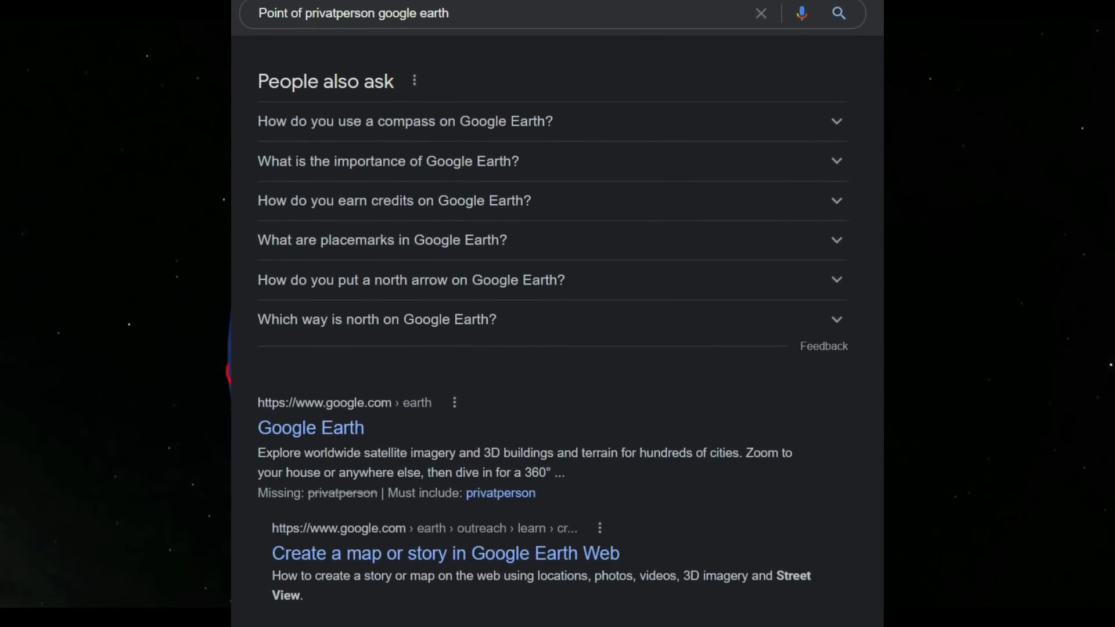
scroll(down, 3)
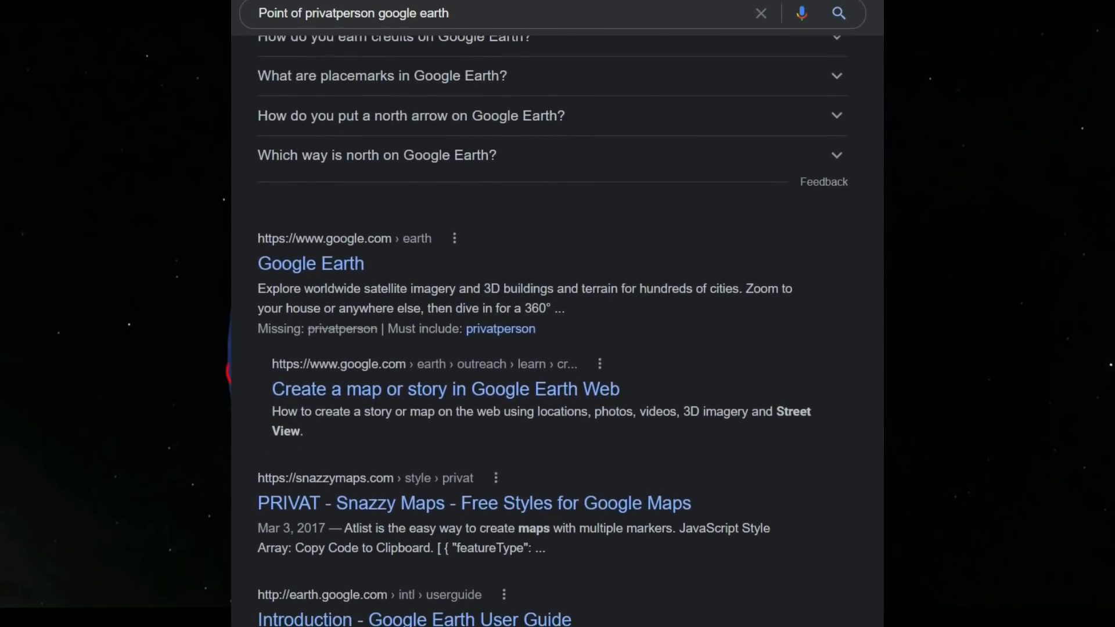
scroll(down, 3)
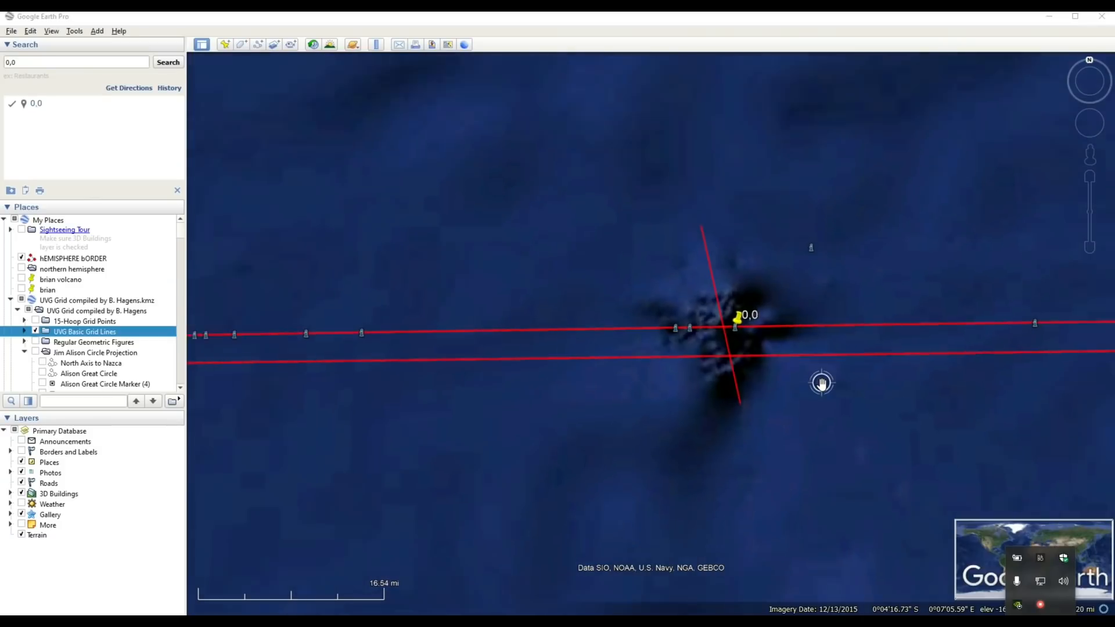
Zoom back in on the dark seafloor feature at 0,0 where red lines cross
scroll(down, 3)
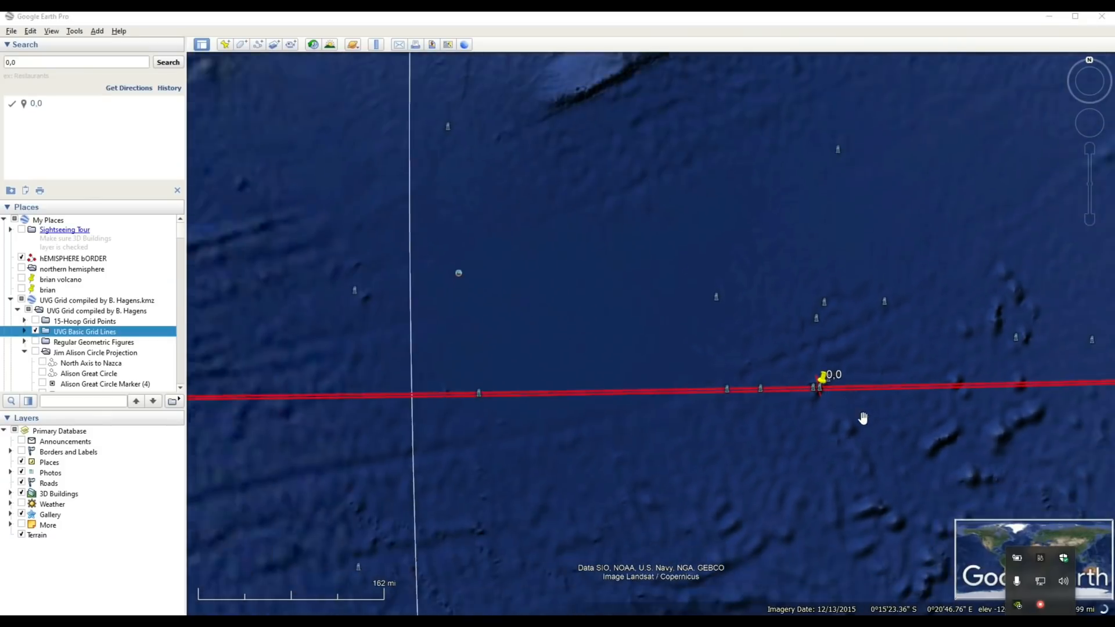
scroll(down, 3)
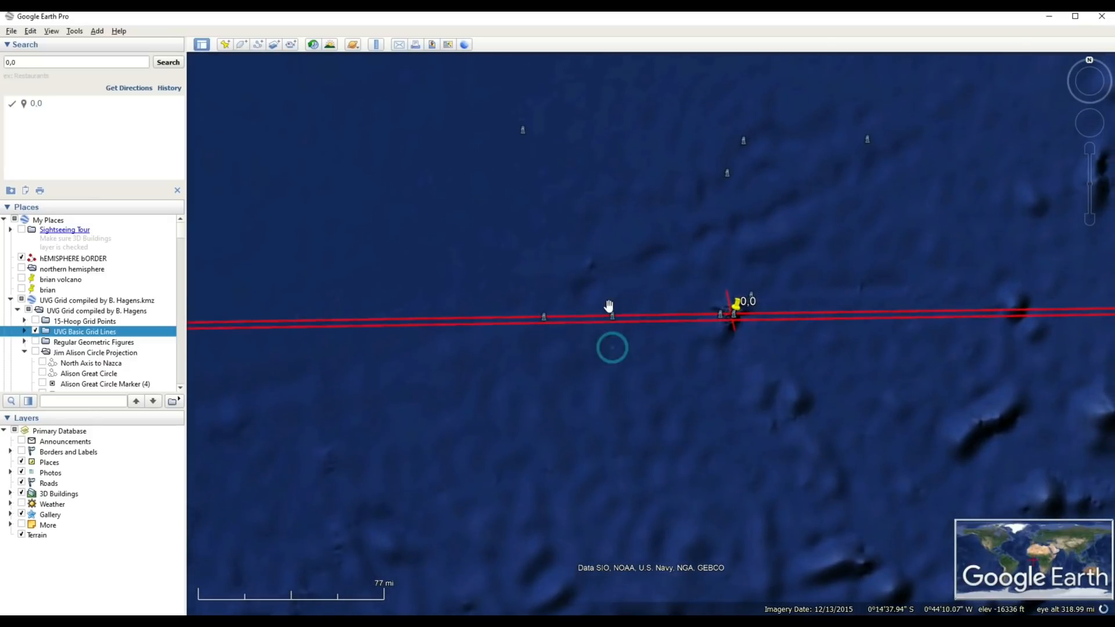
mouse_move(613, 317)
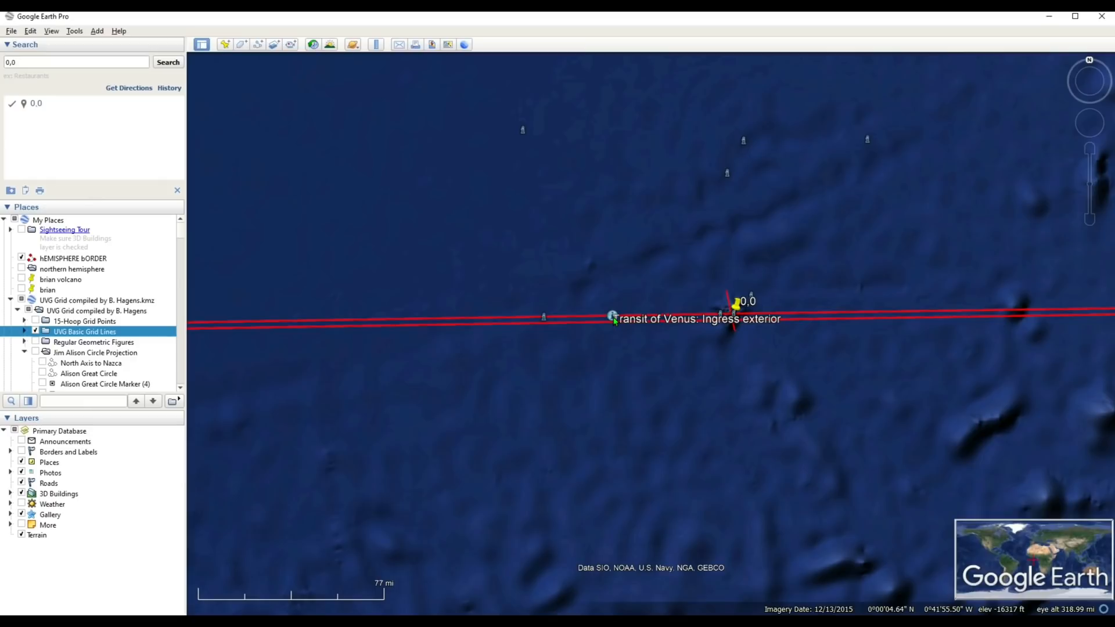
mouse_move(744, 329)
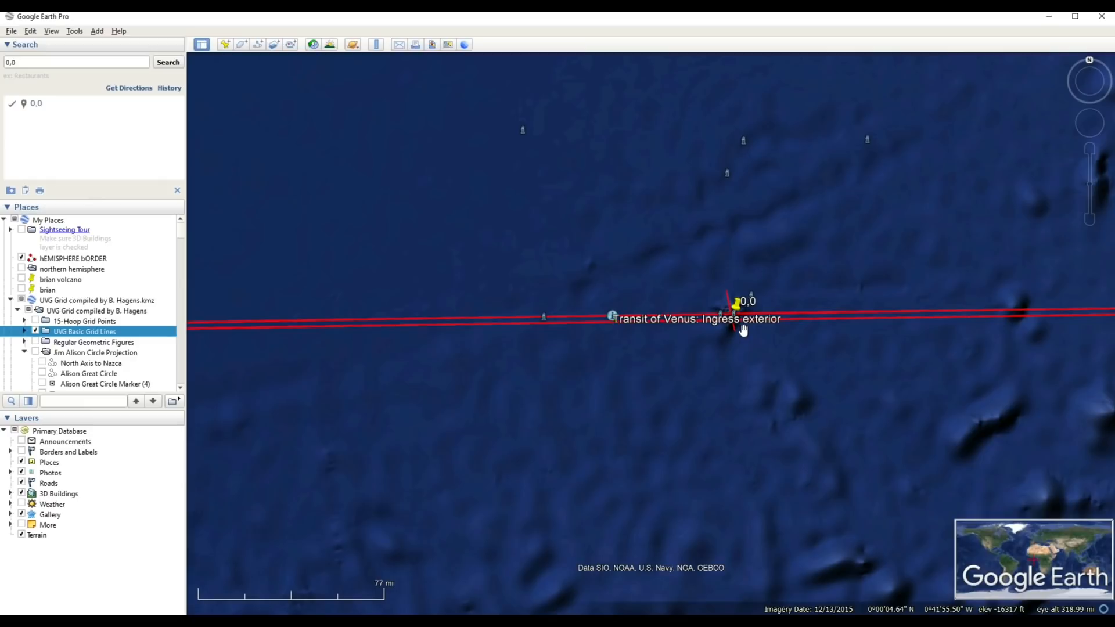
scroll(down, 3)
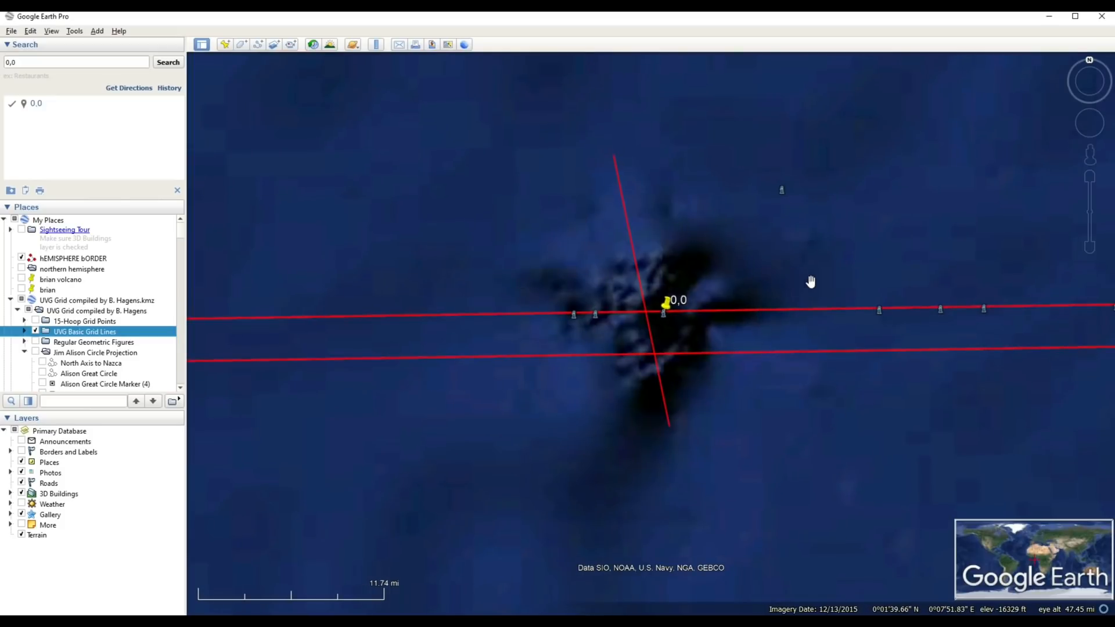
mouse_move(983, 308)
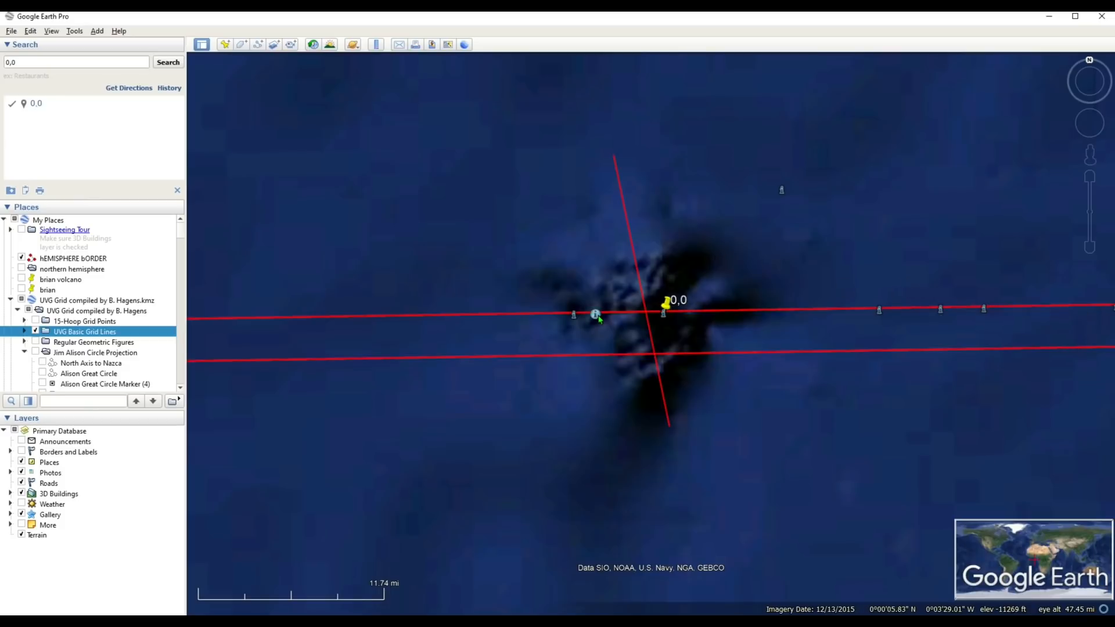
mouse_move(574, 315)
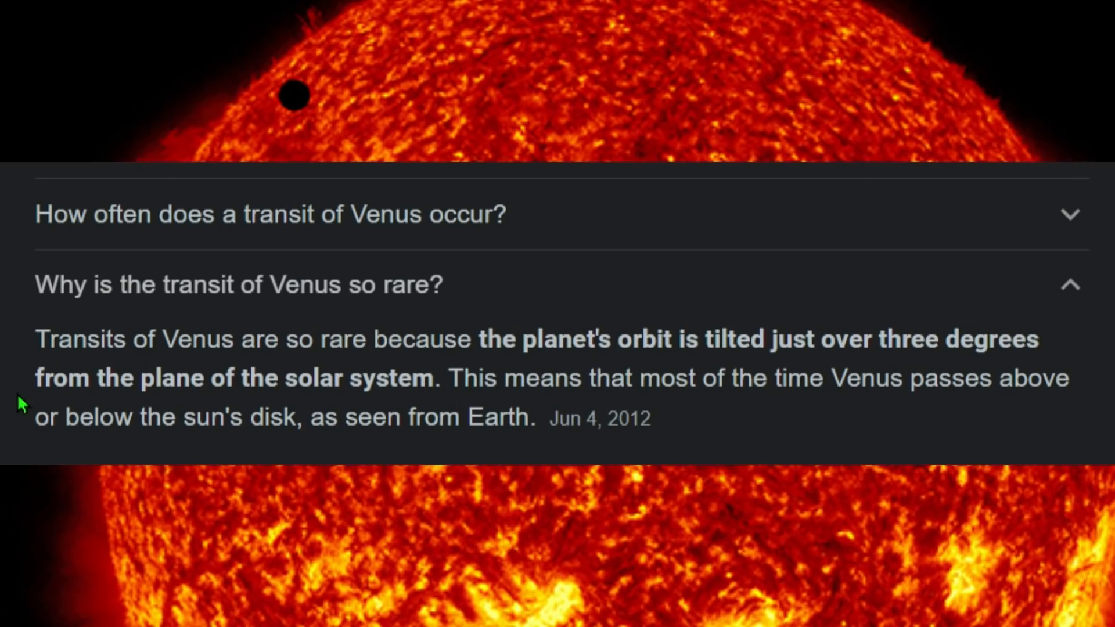
Scroll through the transit of Venus answers and image results
scroll(down, 3)
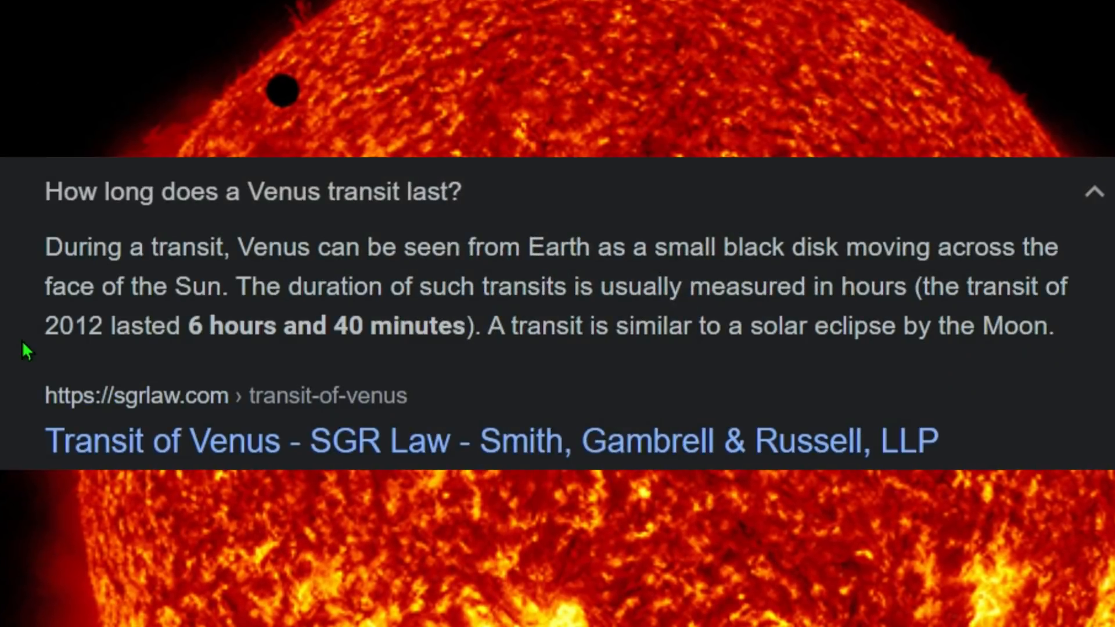
mouse_move(157, 362)
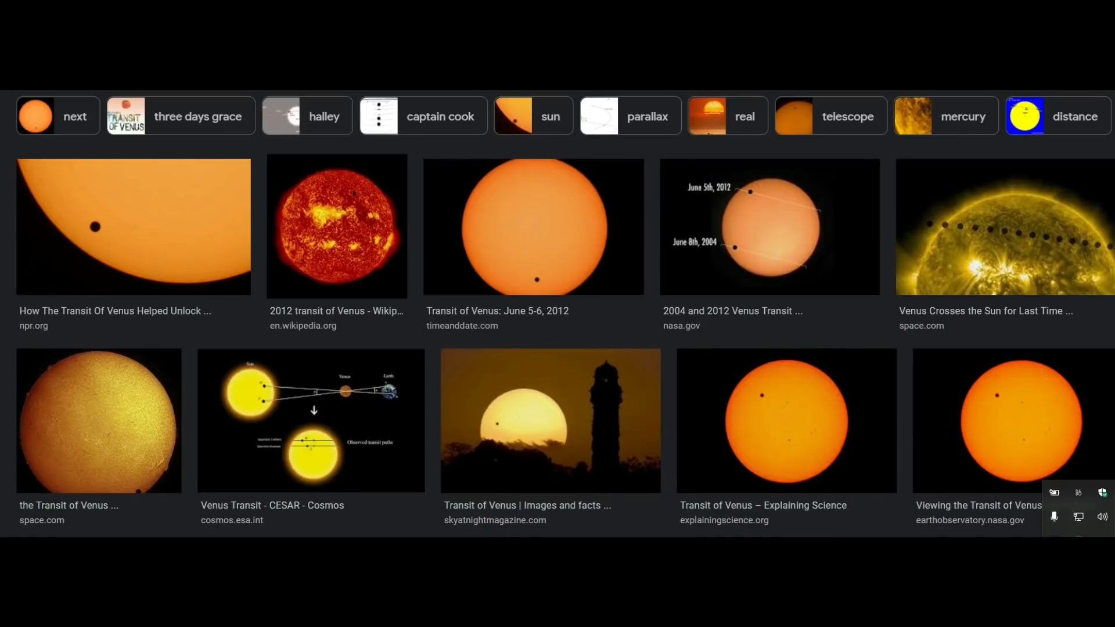
scroll(down, 3)
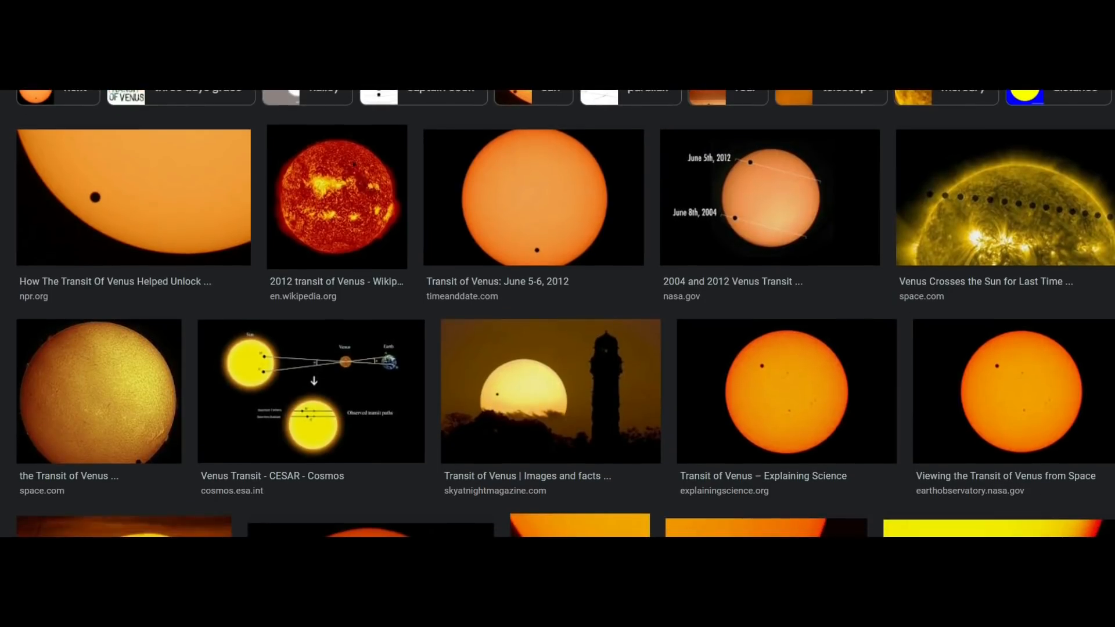
scroll(down, 3)
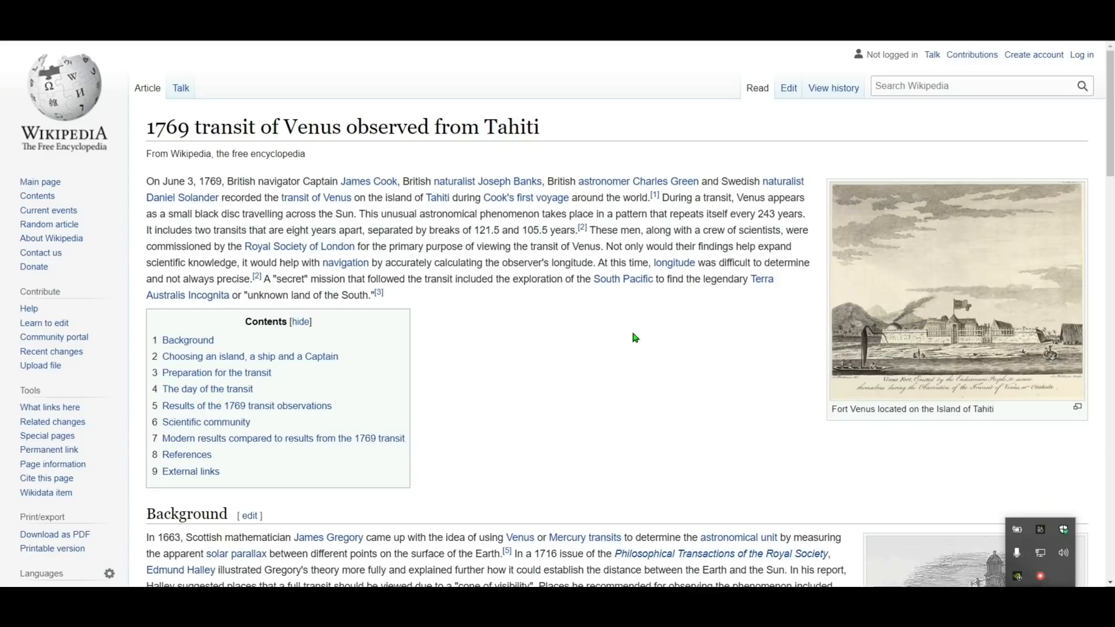
mouse_move(165, 180)
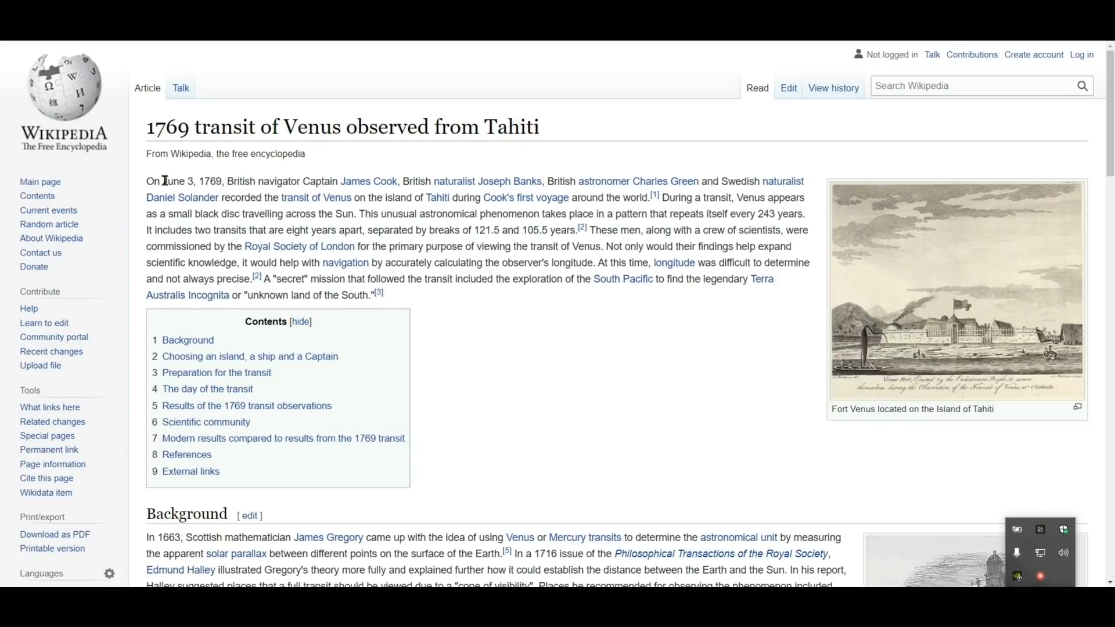
Select 'on the island of Tahiti during' in the article's opening paragraph
double_click(192, 182)
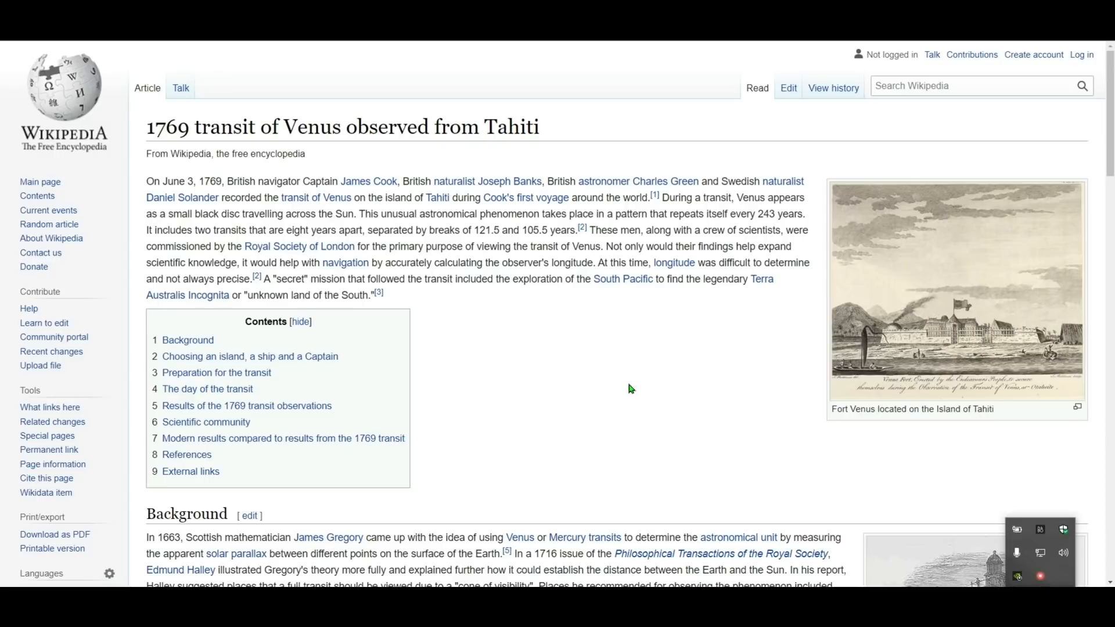
mouse_move(395, 264)
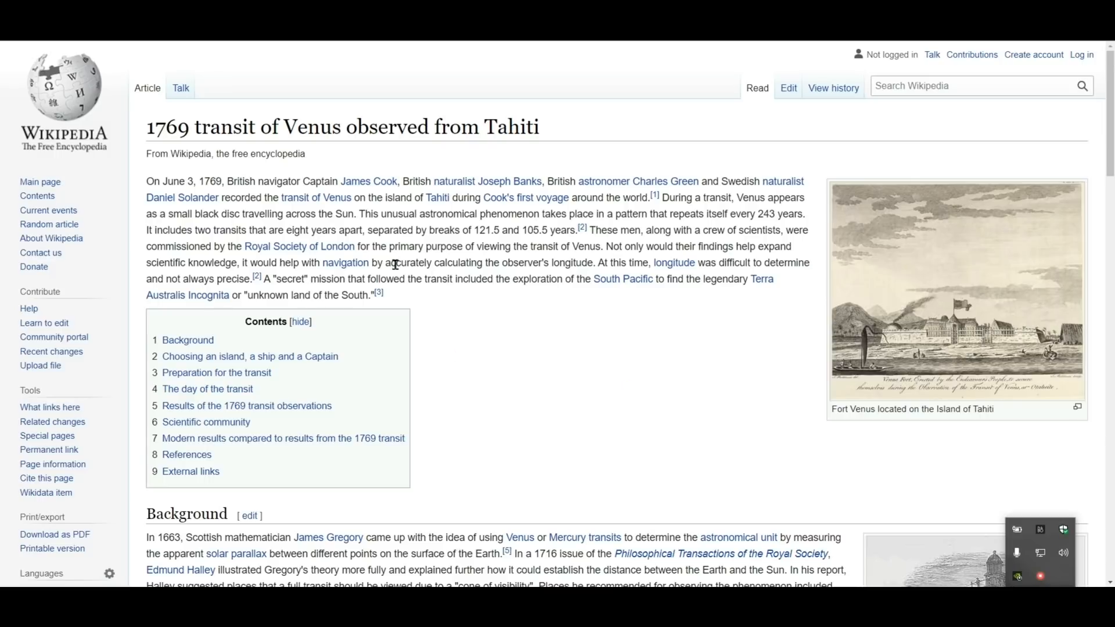
mouse_move(353, 198)
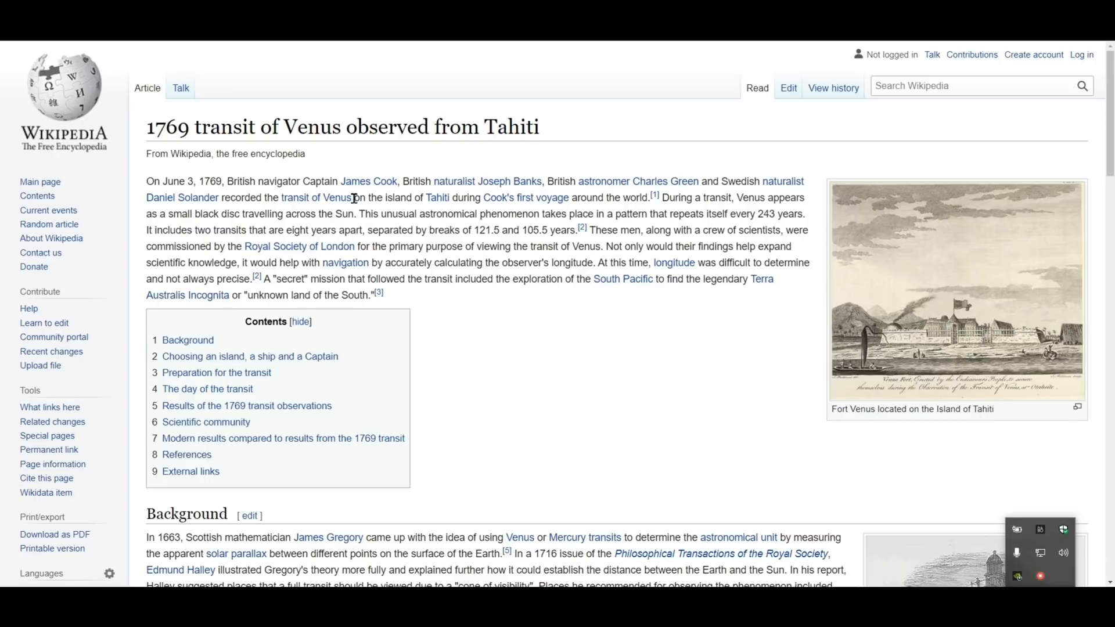
drag(353, 197, 481, 197)
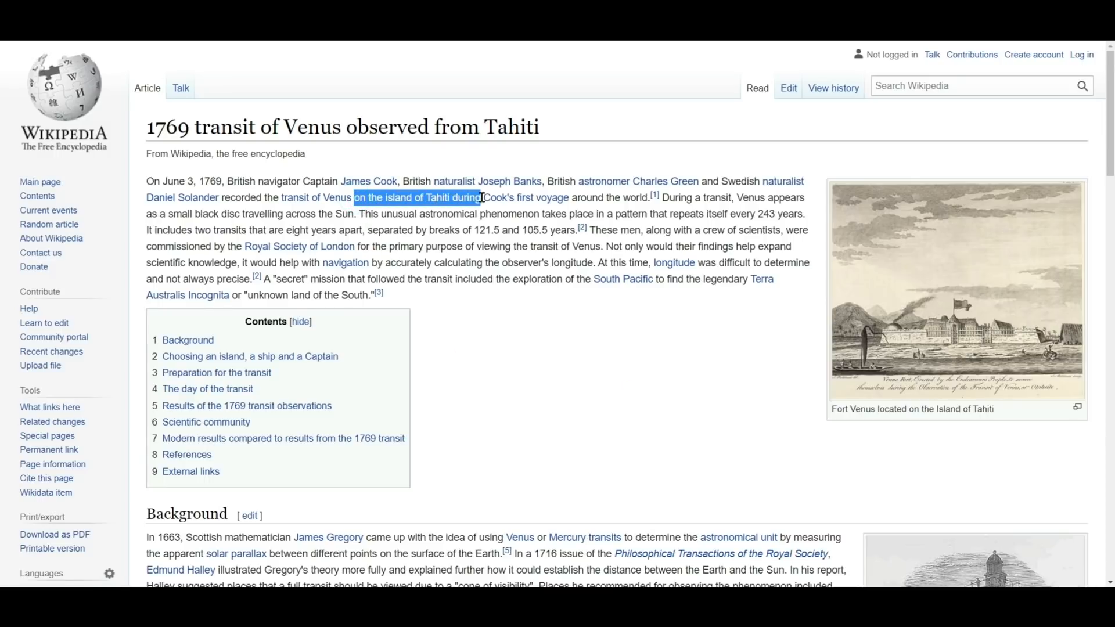
mouse_move(534, 197)
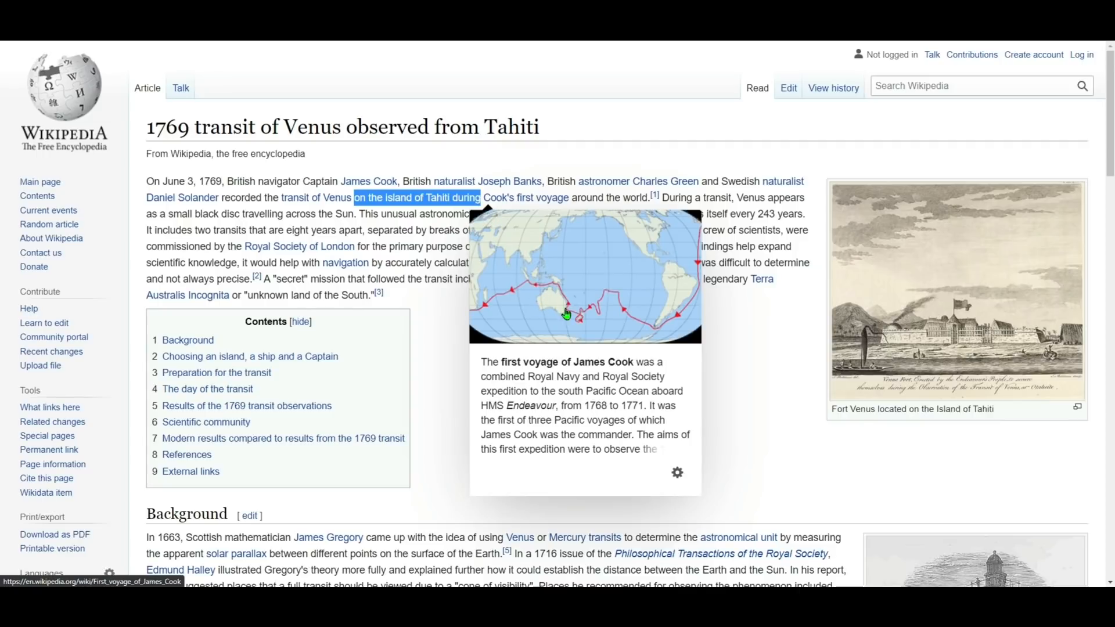
mouse_move(611, 295)
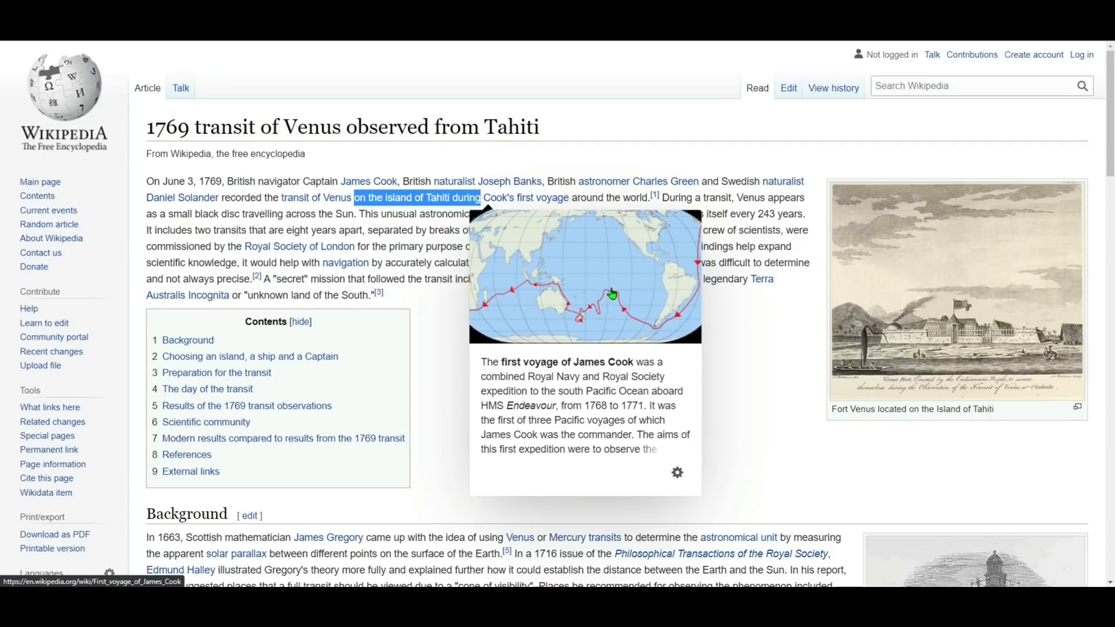
mouse_move(562, 311)
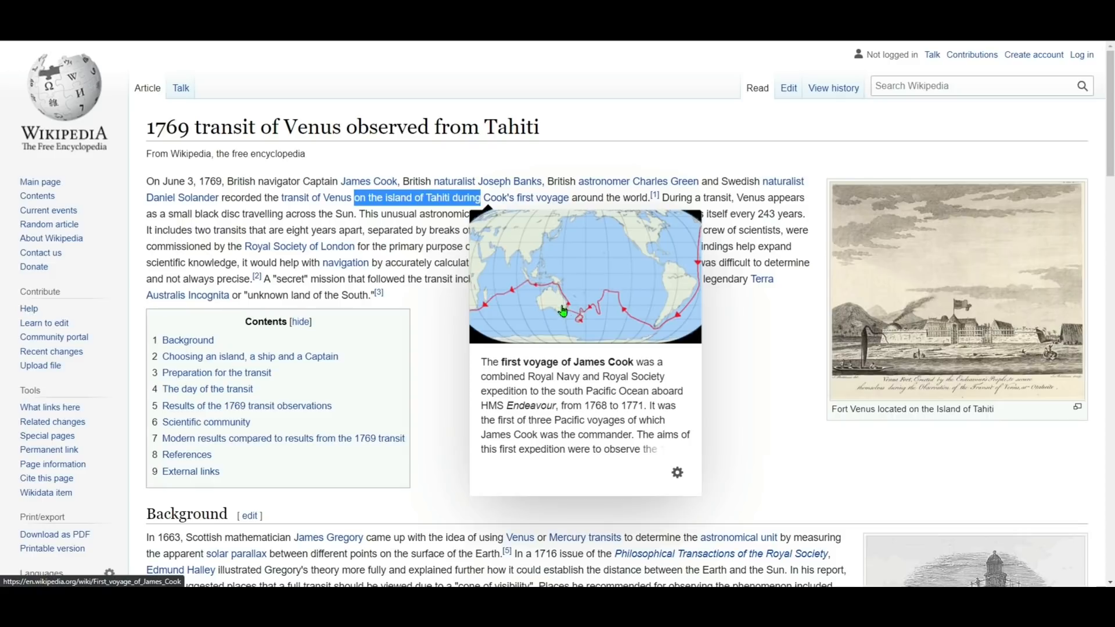
mouse_move(572, 294)
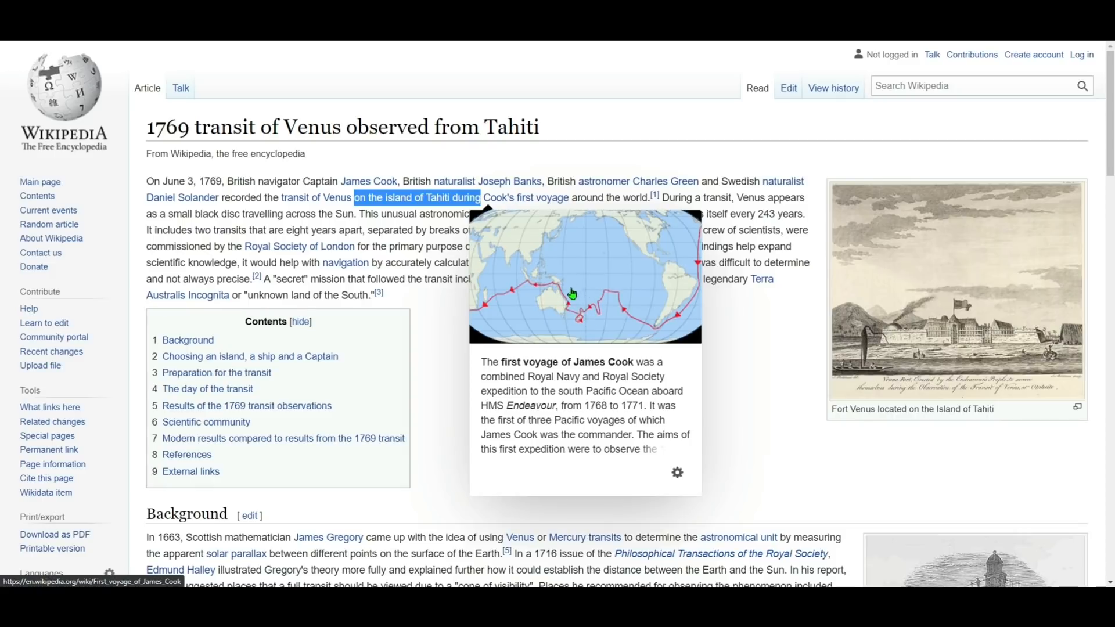
mouse_move(599, 292)
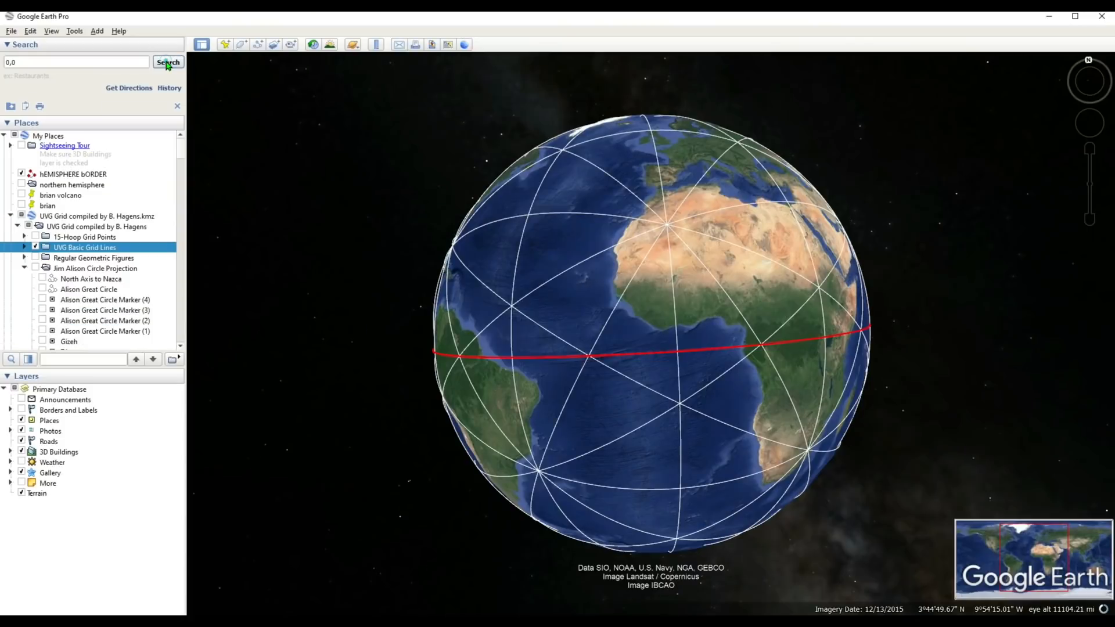
Fly to 0,0 and open the 'Transit of Venus 1769: Engress interior' balloon
click(168, 63)
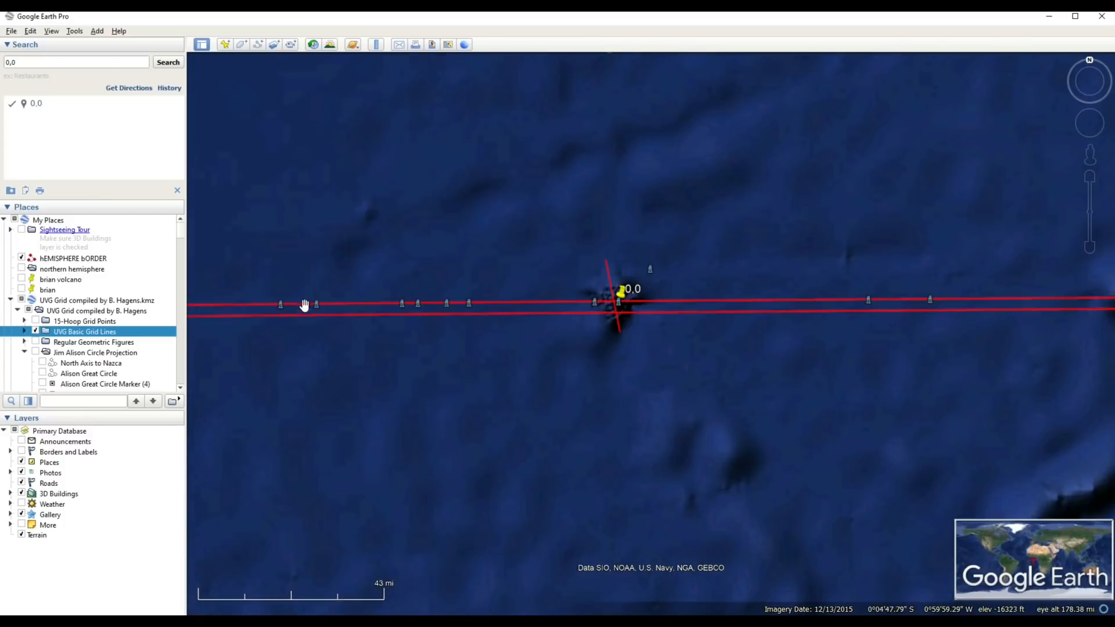
mouse_move(313, 305)
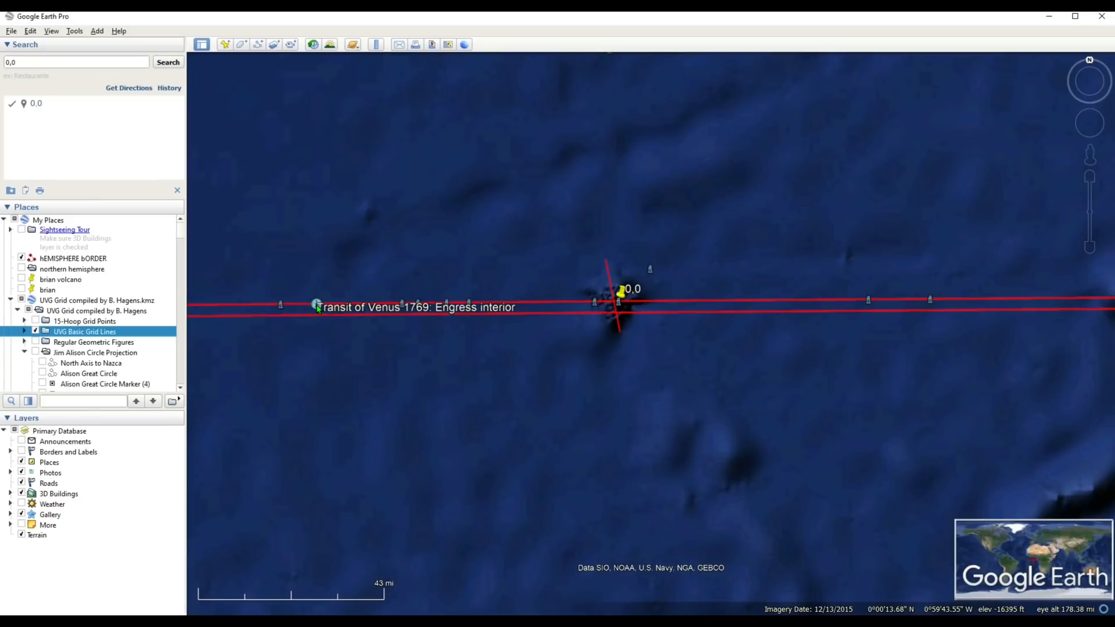
click(316, 307)
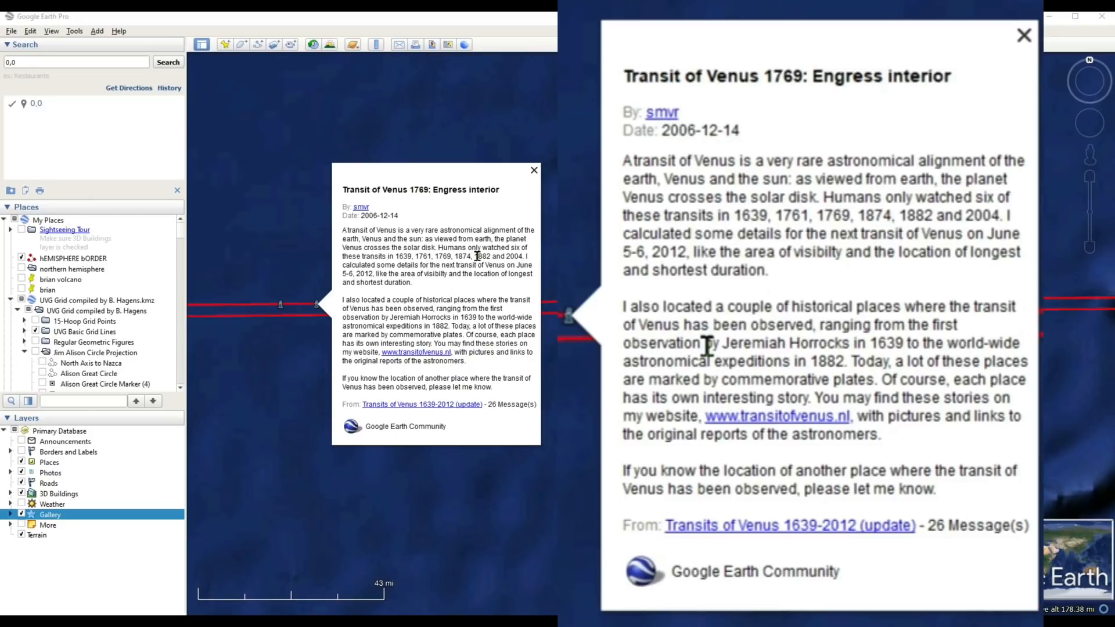
mouse_move(514, 278)
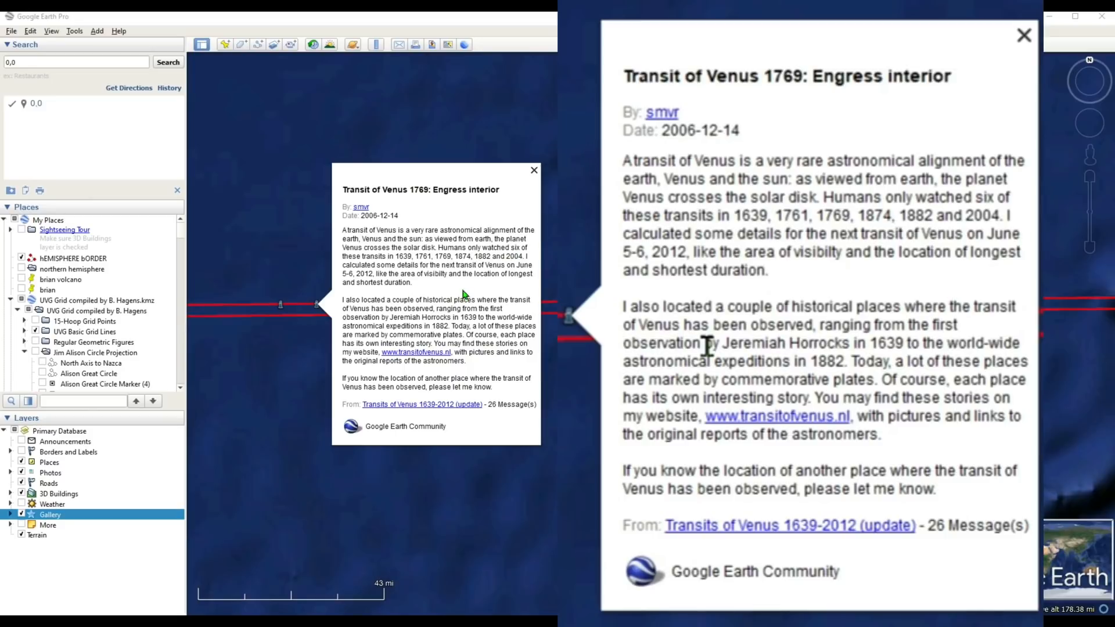
mouse_move(415, 294)
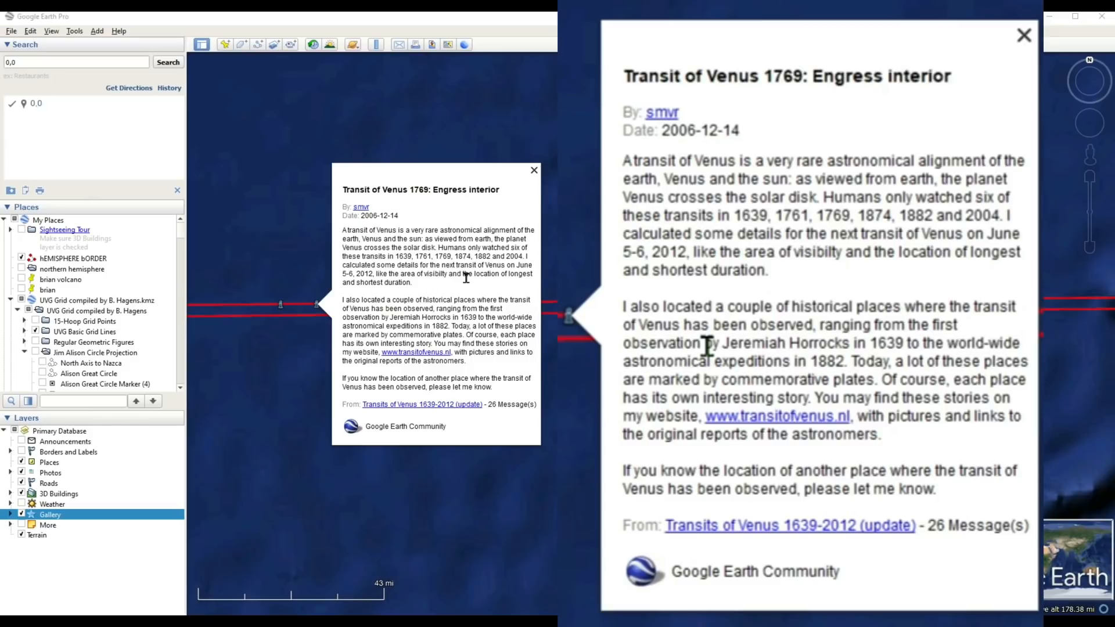
mouse_move(370, 293)
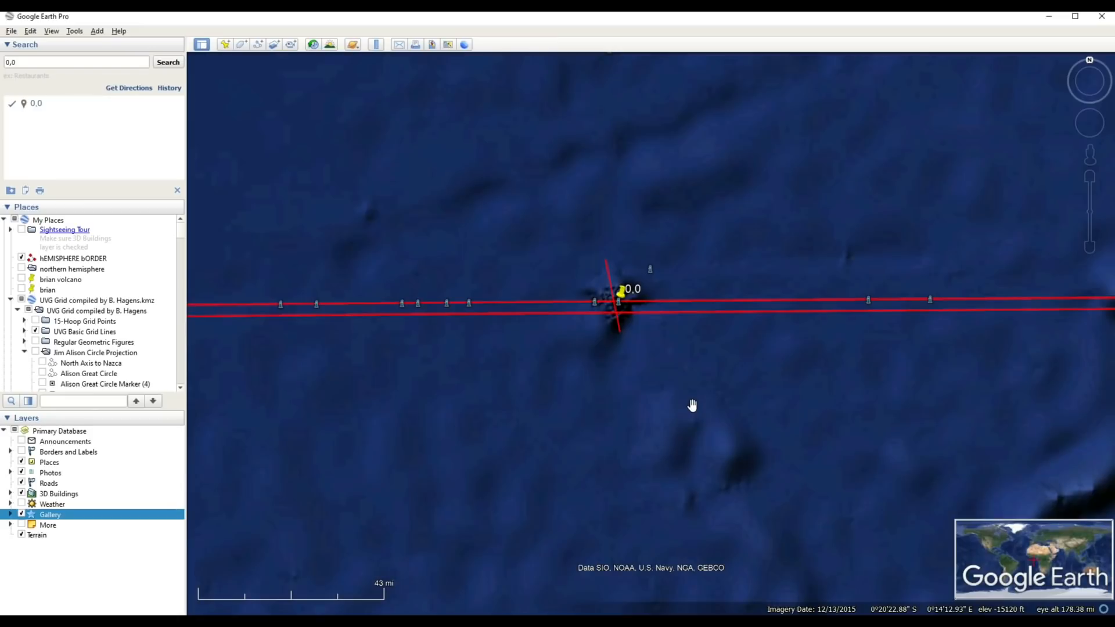
mouse_move(716, 380)
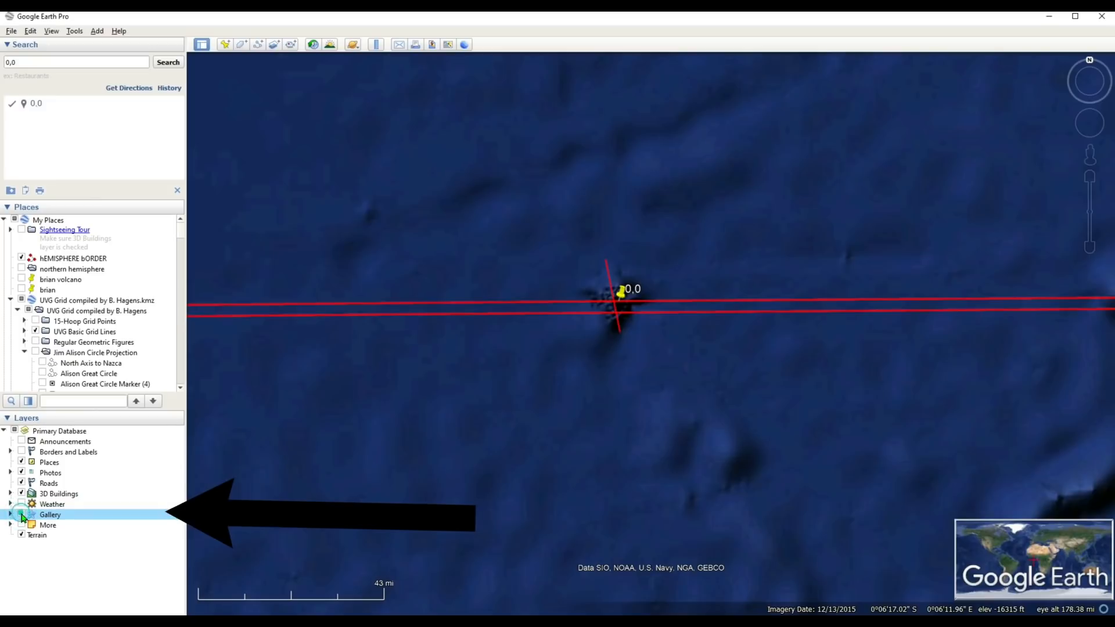
Re-enable the Gallery layer and zoom out over the Gulf of Guinea to show its icons
click(21, 514)
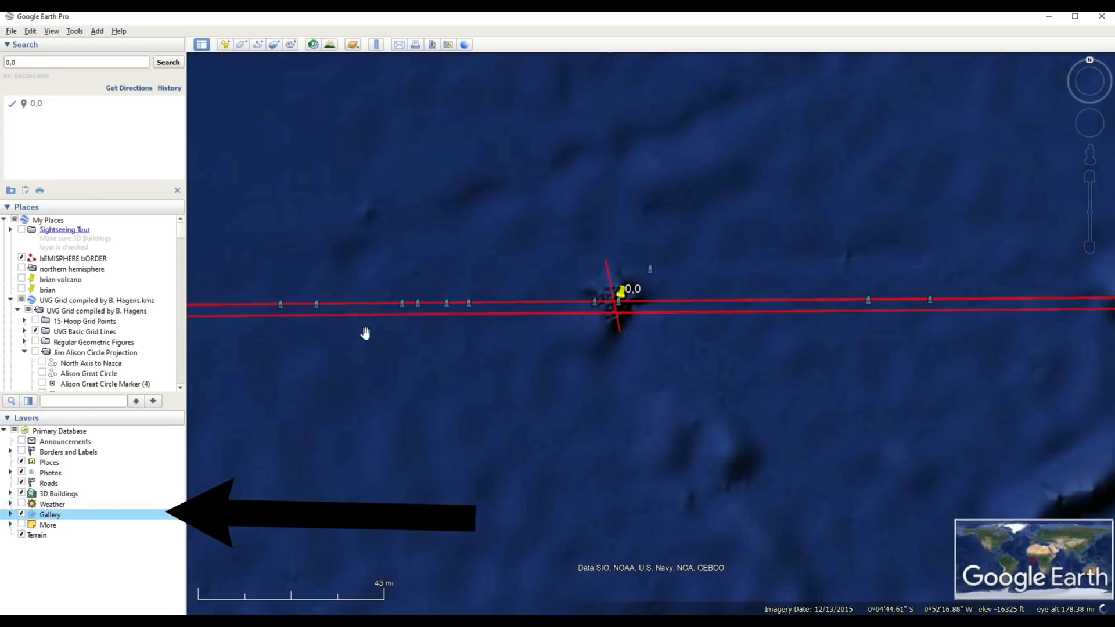
mouse_move(893, 298)
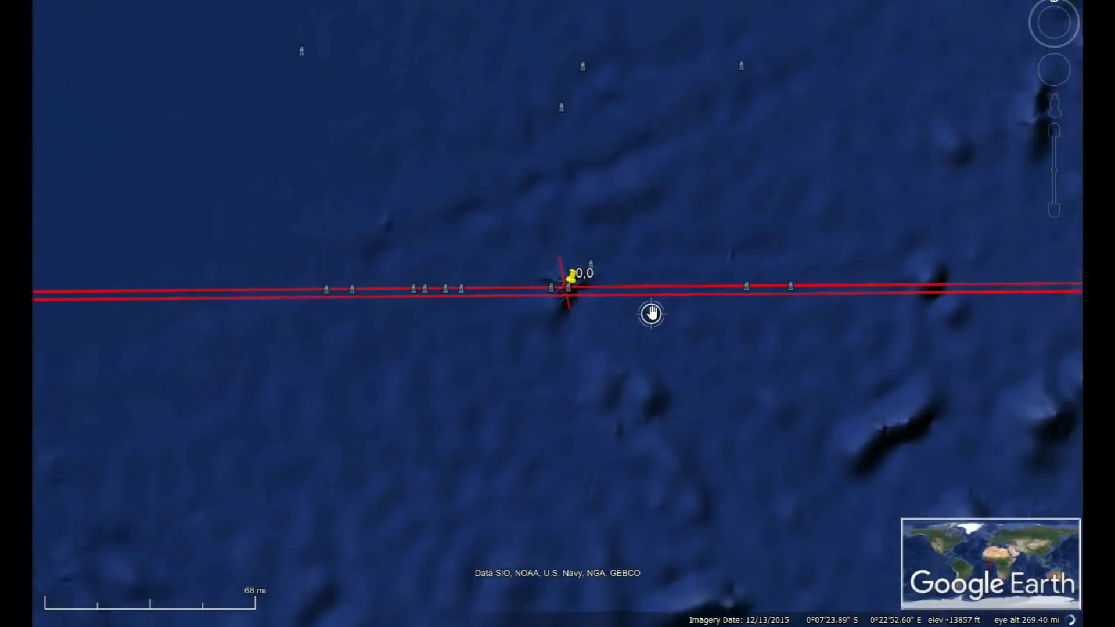
scroll(down, 3)
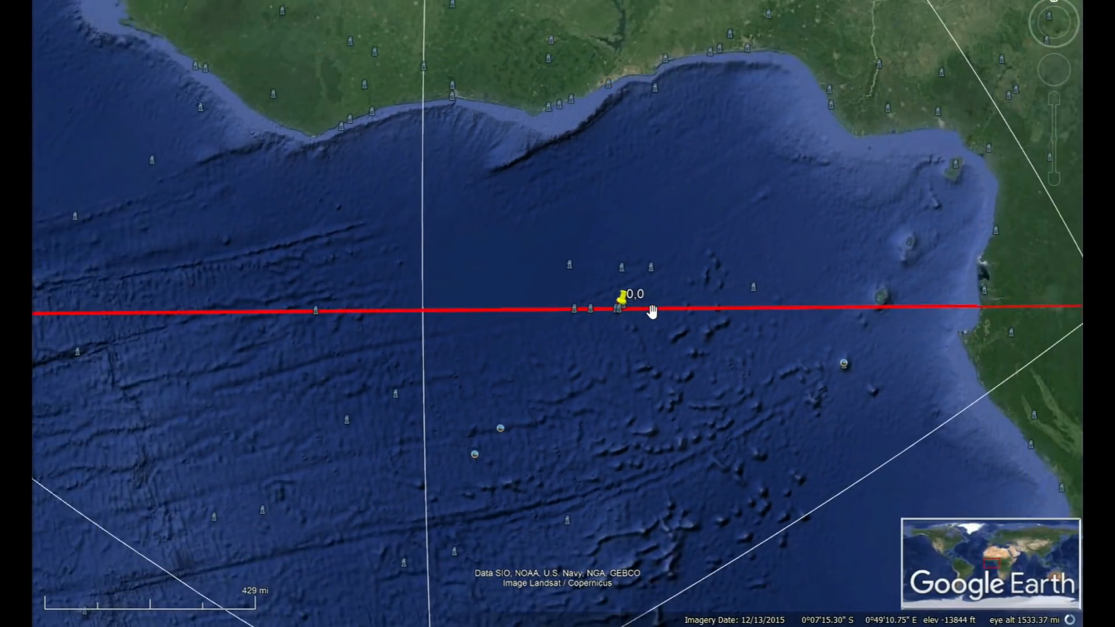
scroll(down, 3)
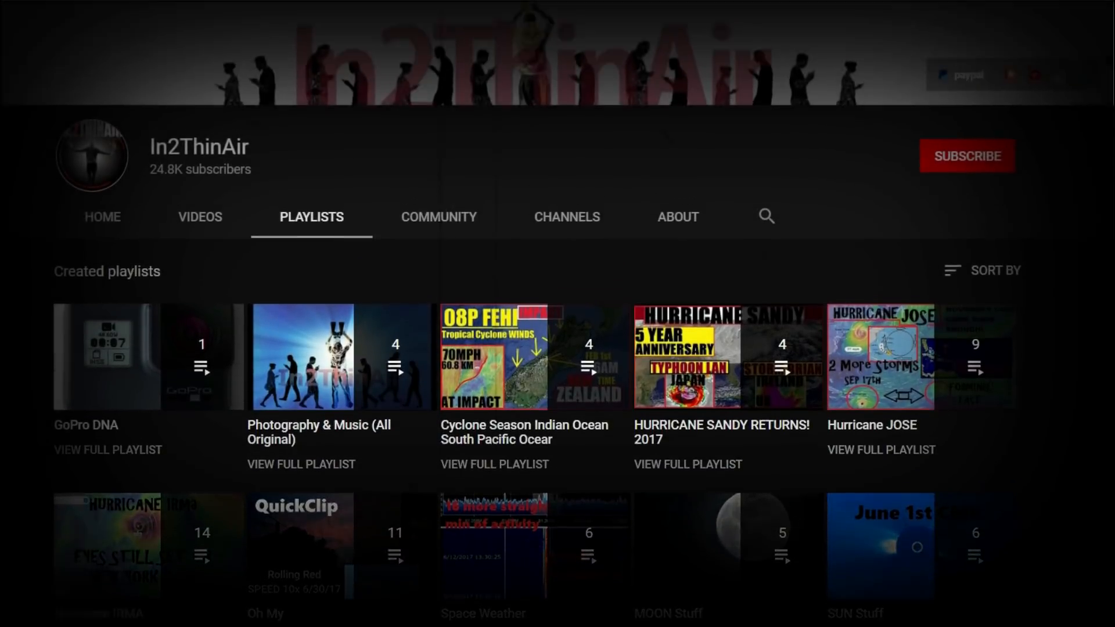
Subscribe to In2ThinAir and open the bell menu showing All, Personalized and None
scroll(up, 3)
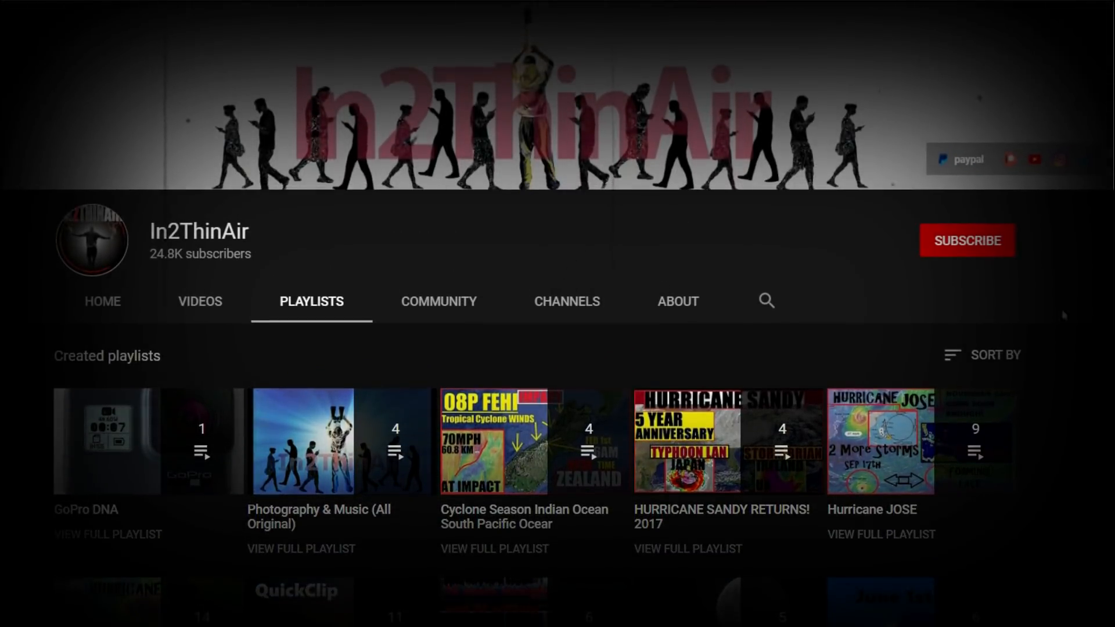
click(967, 240)
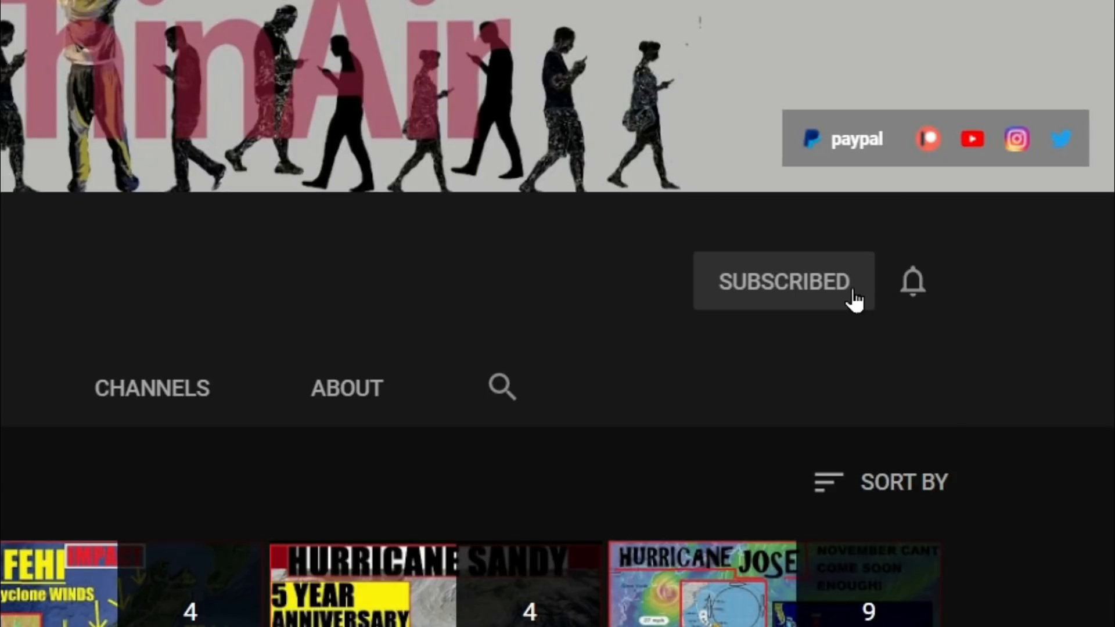
click(913, 281)
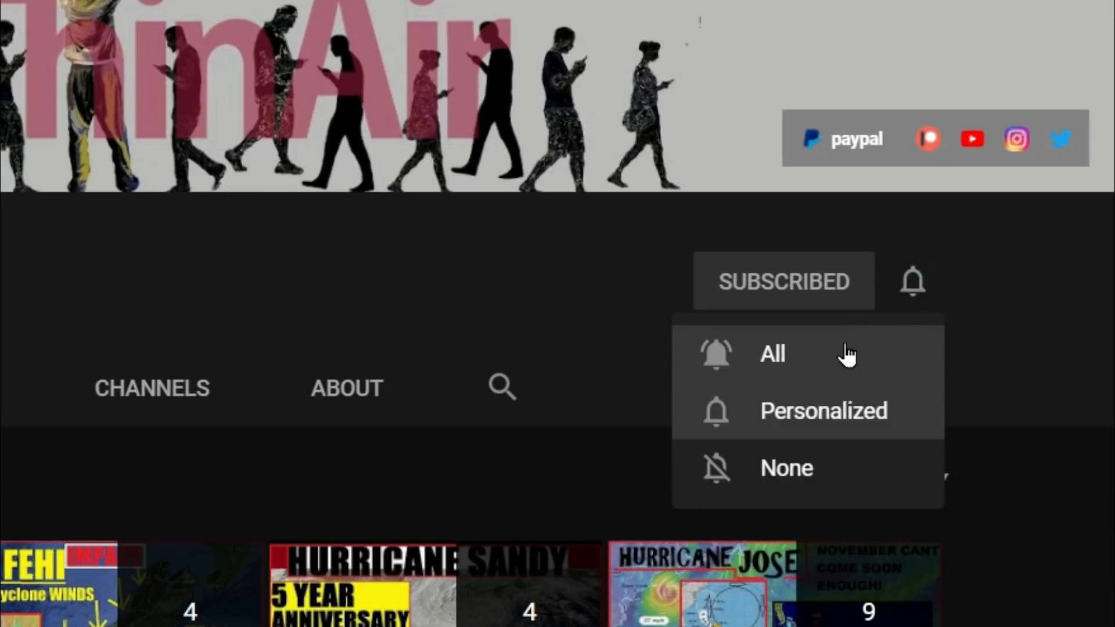